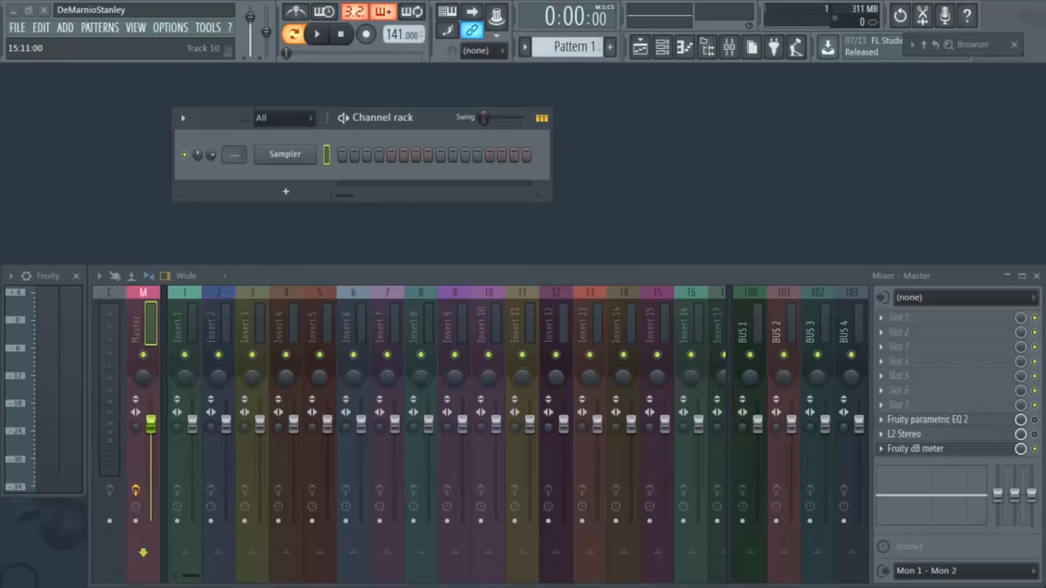
mouse_move(395, 499)
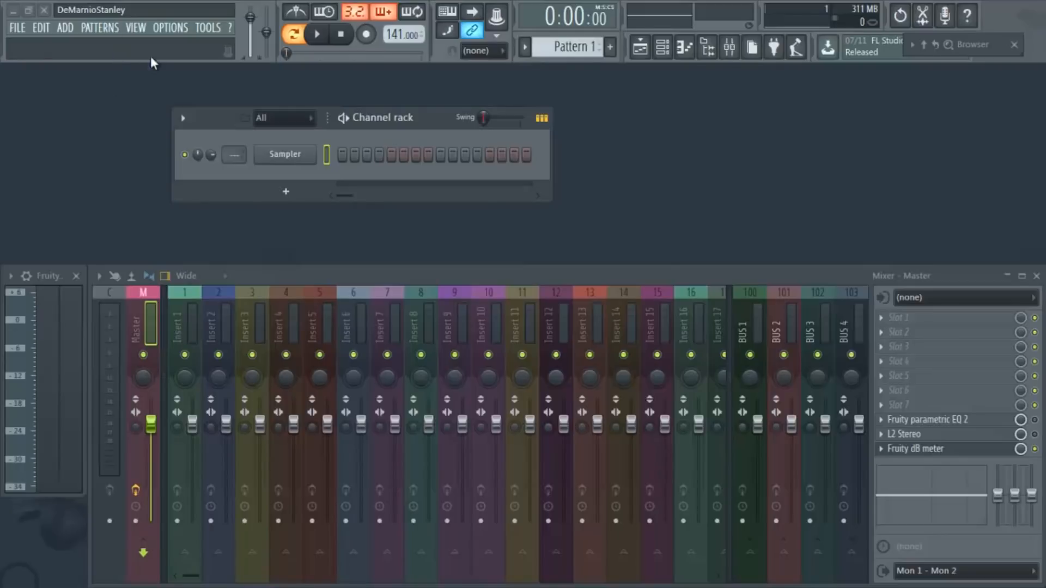
Review the File settings dialog under Options, then bring up the ADD menu's plugin list.
click(170, 27)
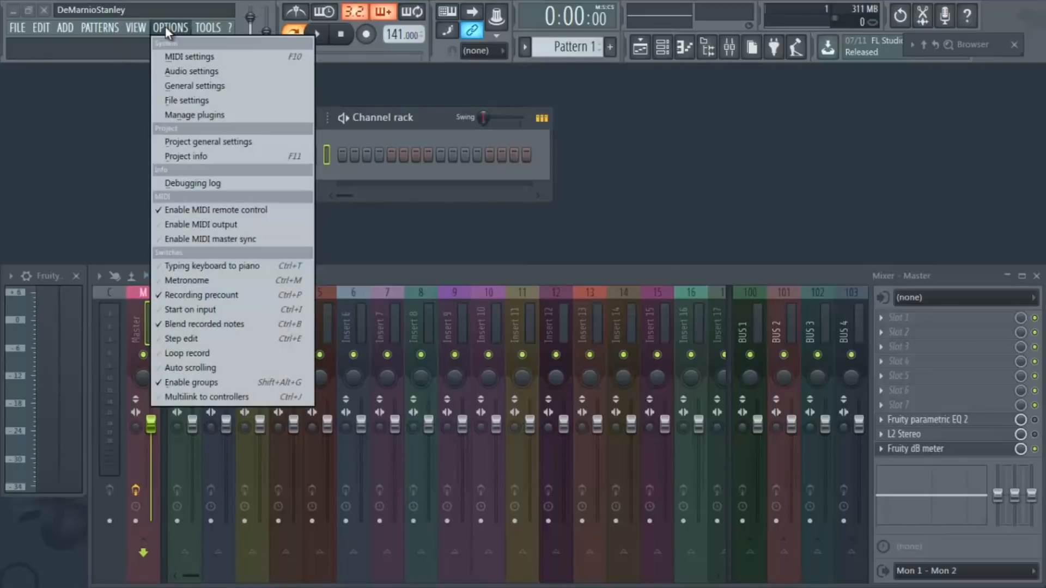
mouse_move(187, 101)
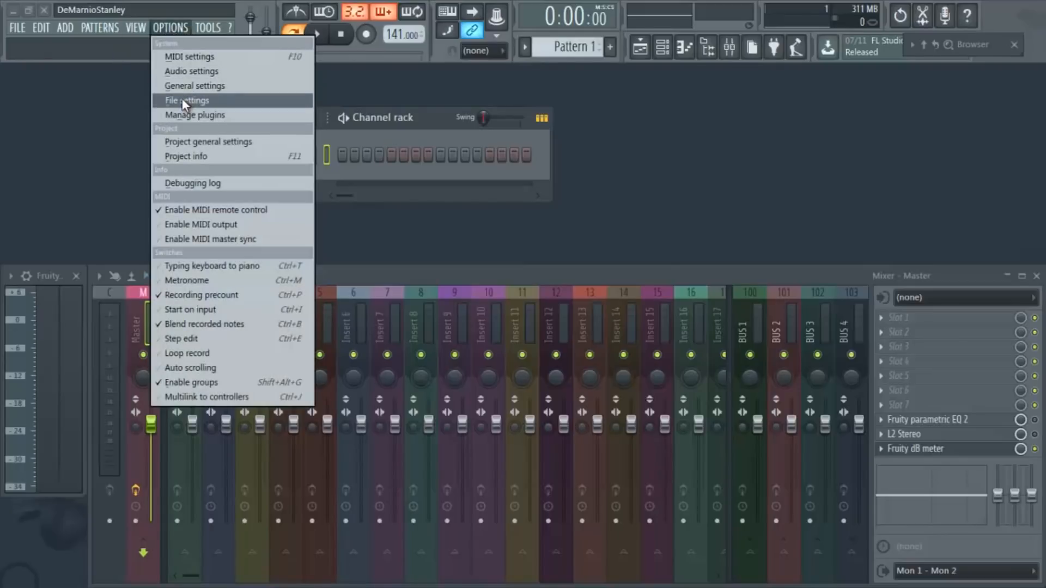
click(186, 101)
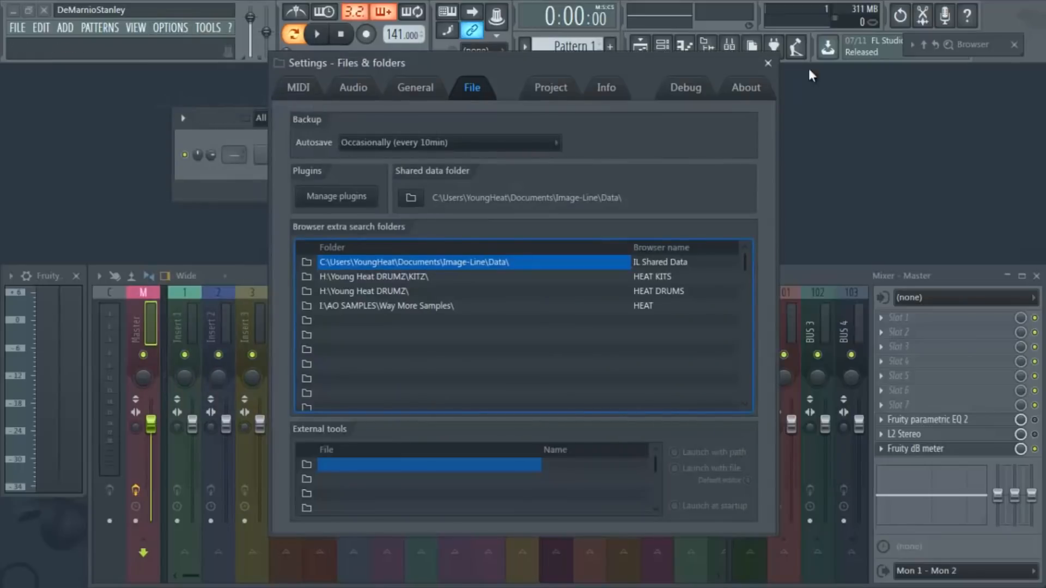
click(64, 27)
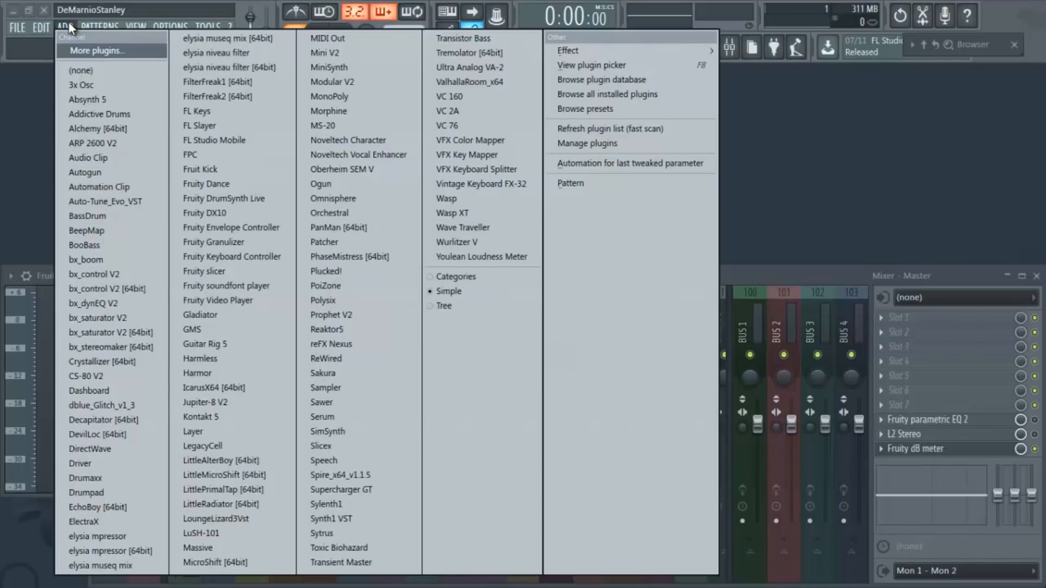
mouse_move(91, 53)
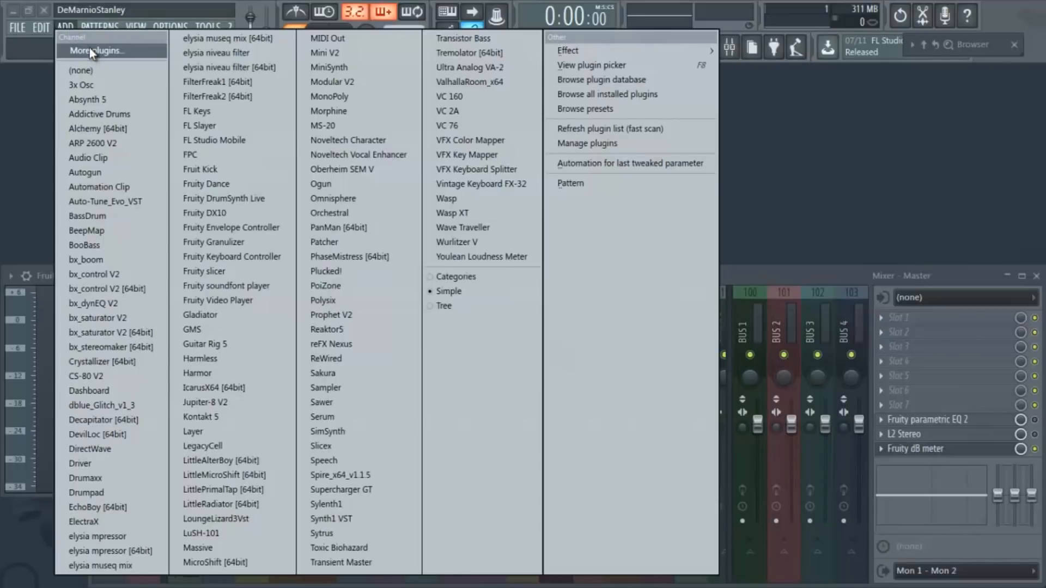
Browse the Select generator plugin picker down to VST entries like Serum, Sylenth1 and iZOzone5.
click(591, 64)
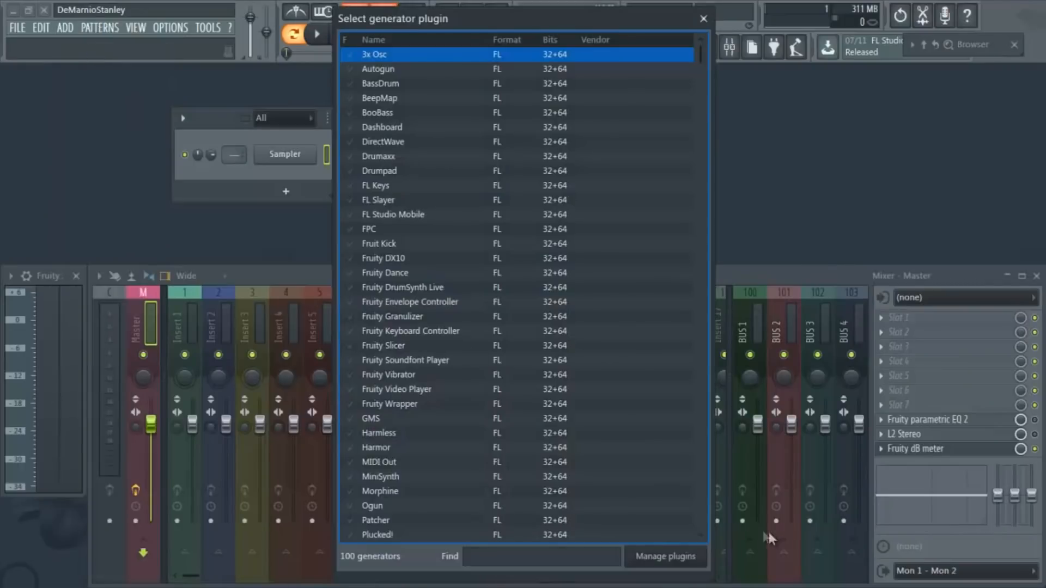
scroll(down, 3)
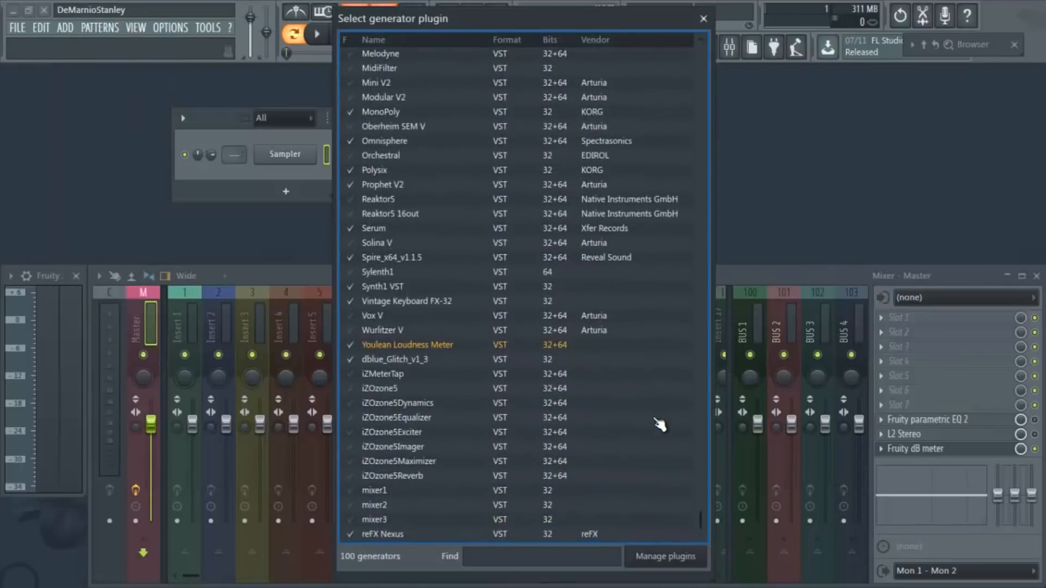
mouse_move(421, 293)
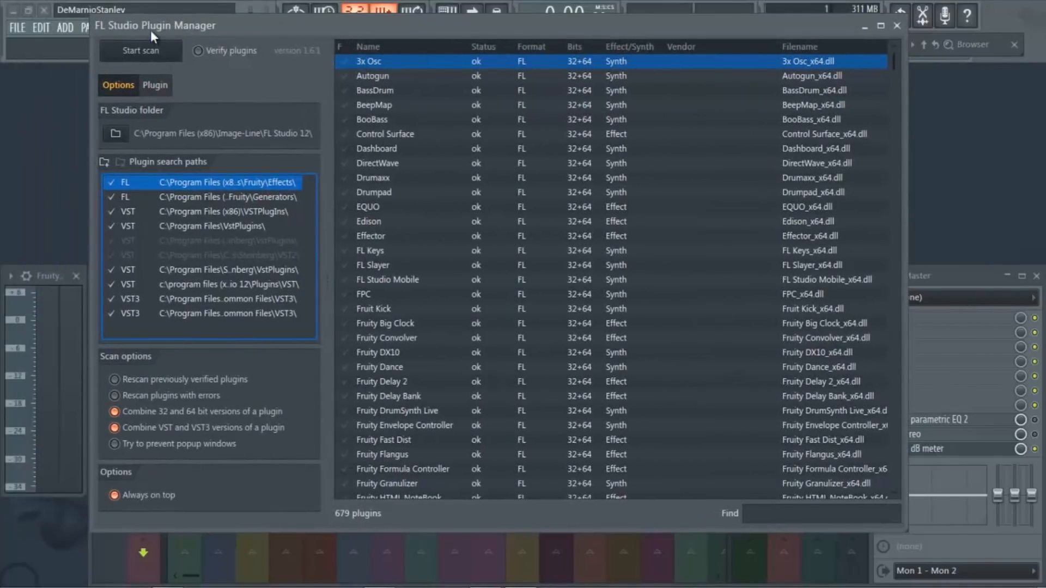
mouse_move(560, 270)
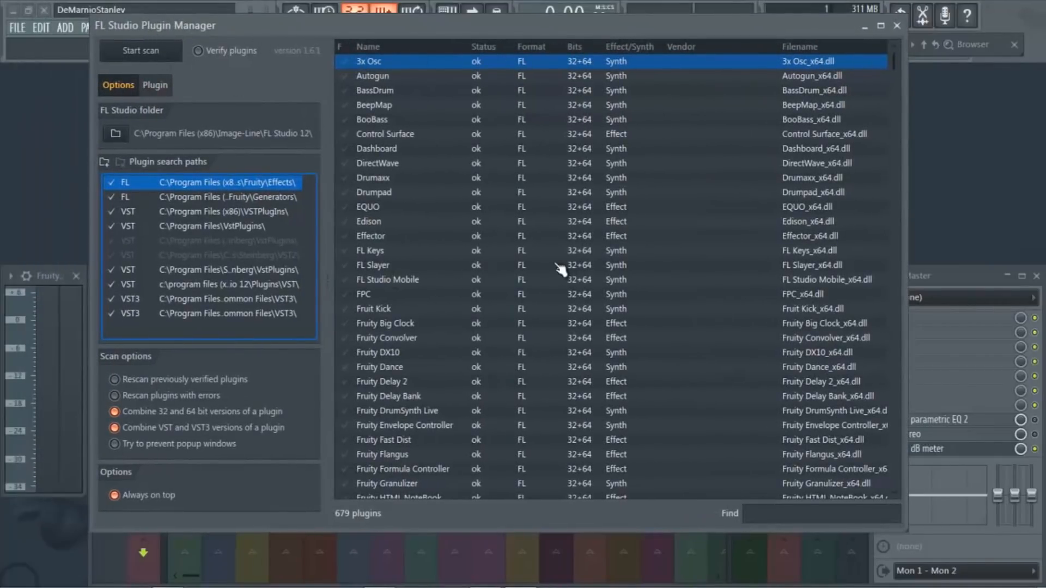
Scroll the Plugin Manager list of 679 scanned plugins and its search paths.
scroll(down, 3)
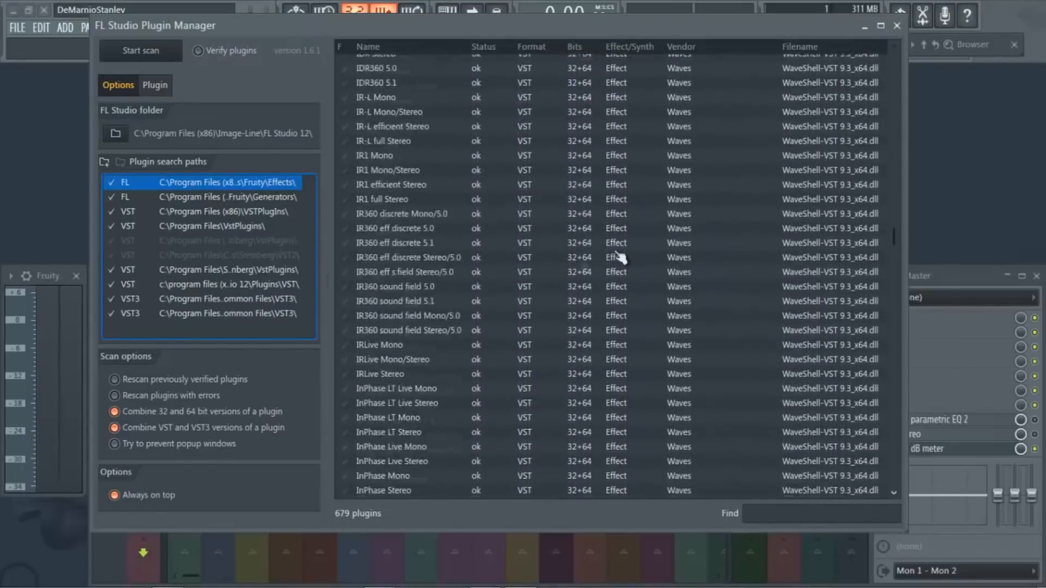
scroll(down, 3)
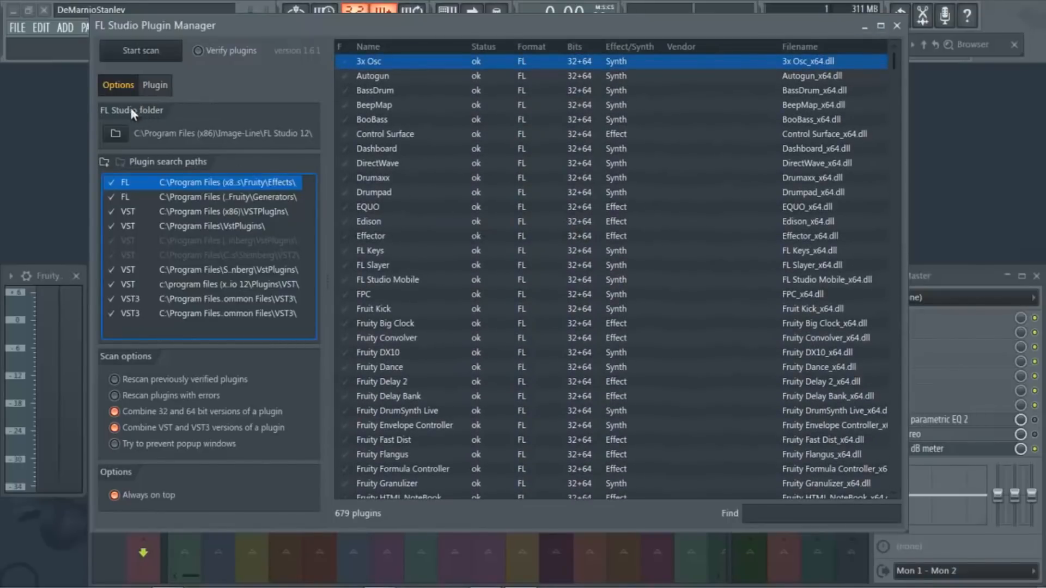
mouse_move(138, 119)
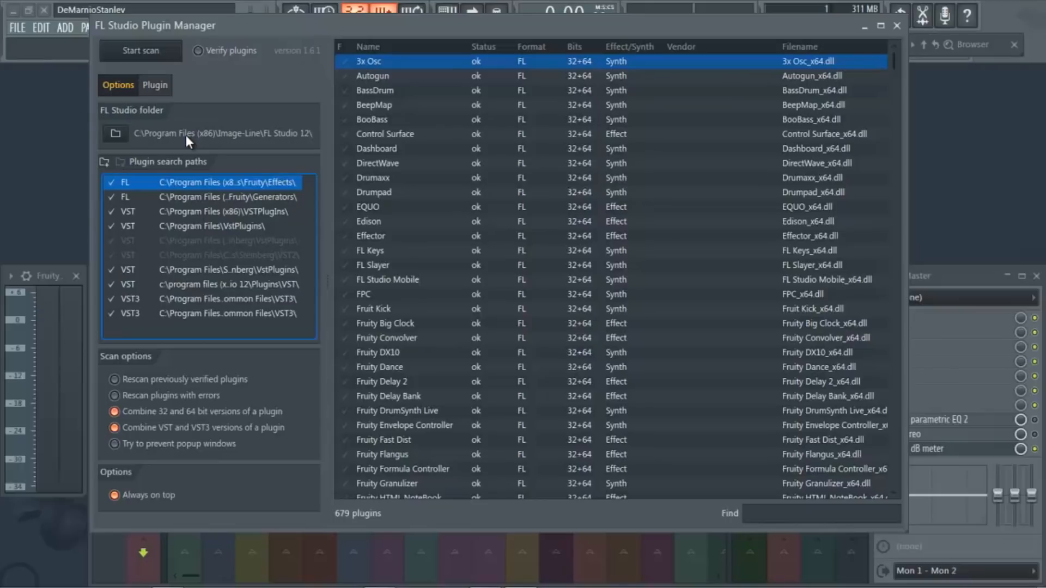
mouse_move(215, 145)
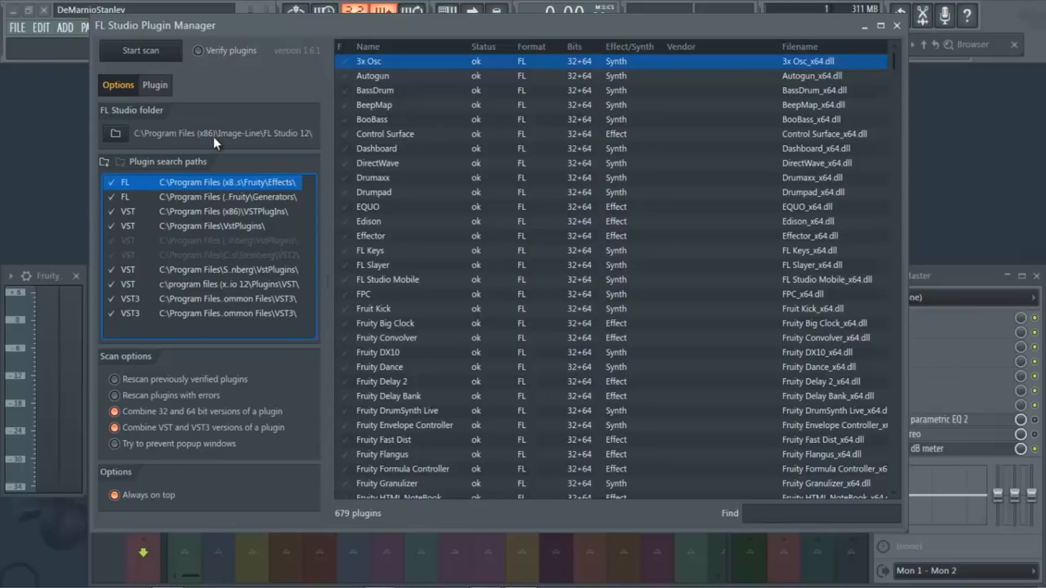
mouse_move(230, 144)
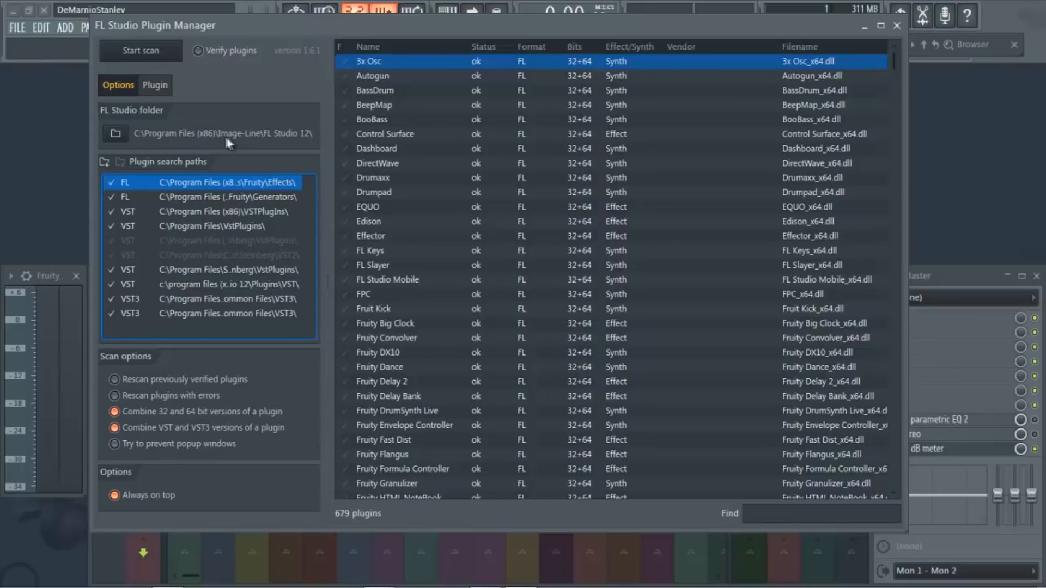
mouse_move(299, 142)
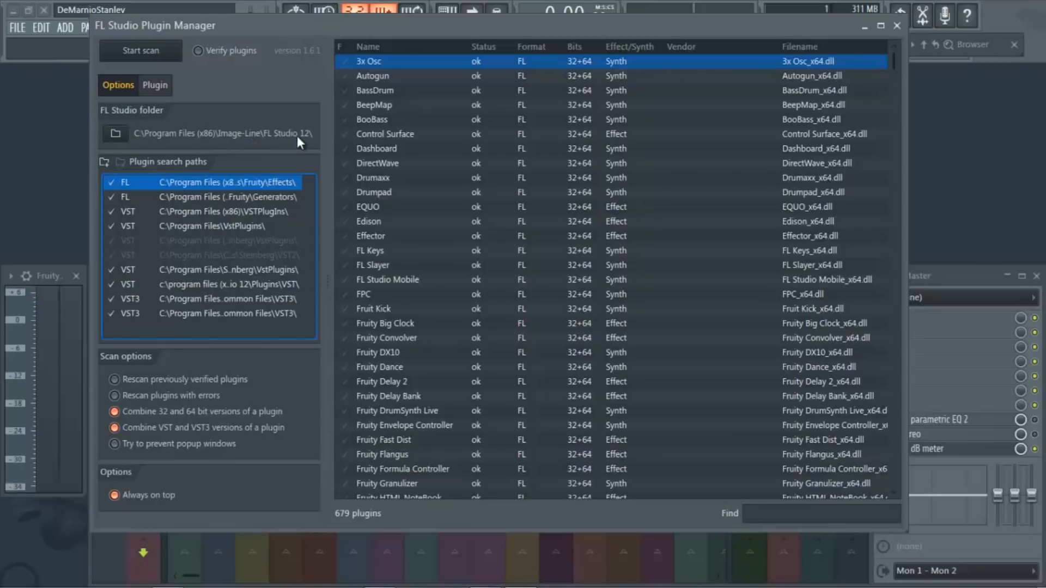
mouse_move(308, 140)
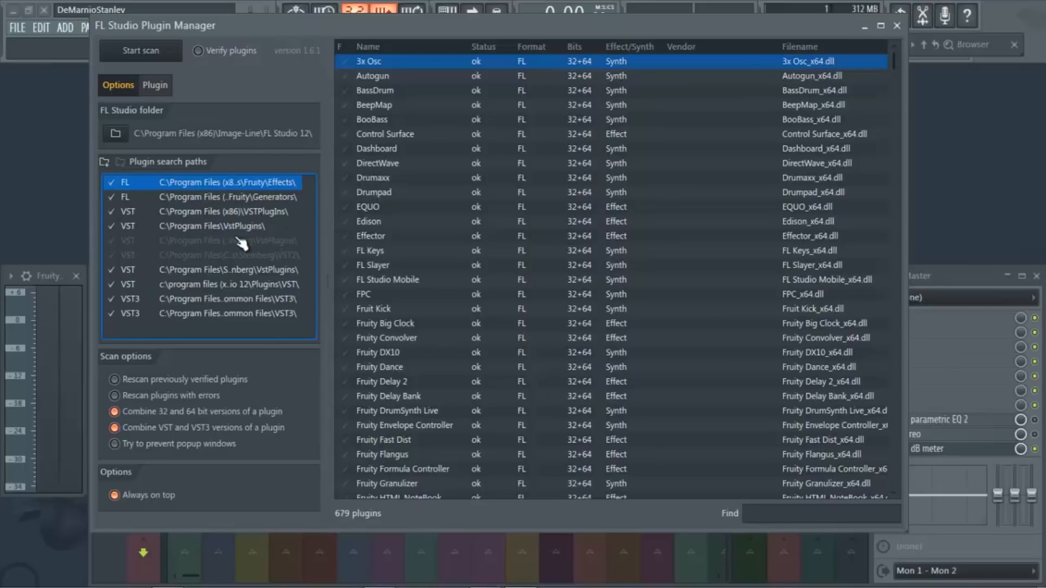
mouse_move(224, 248)
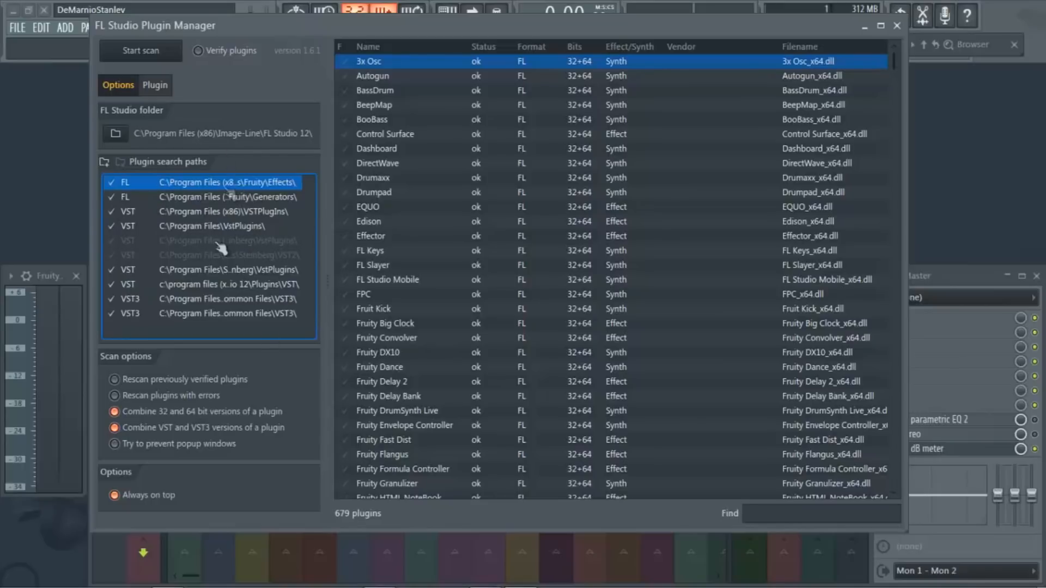
mouse_move(150, 194)
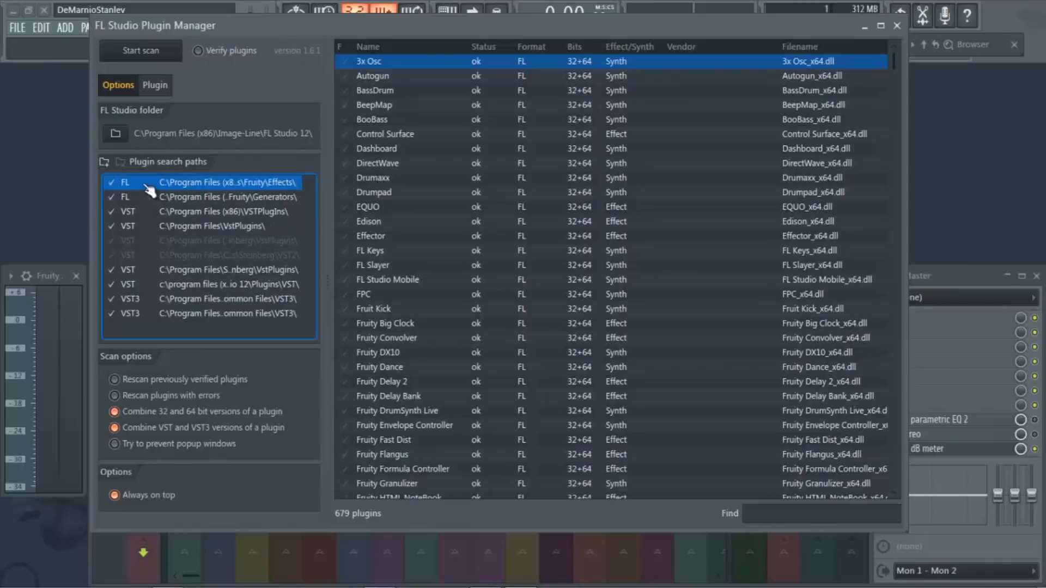
mouse_move(141, 217)
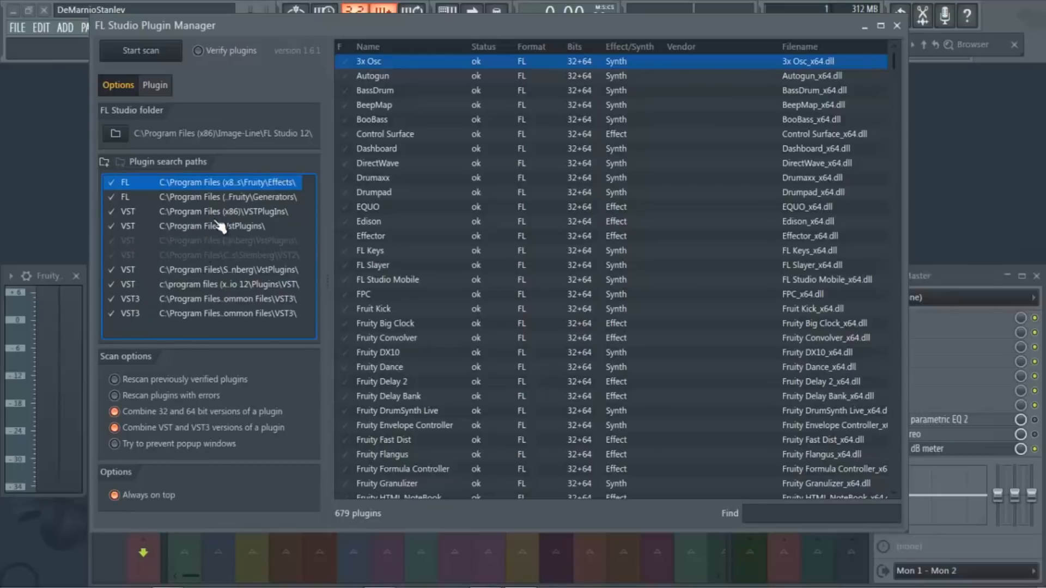
mouse_move(233, 251)
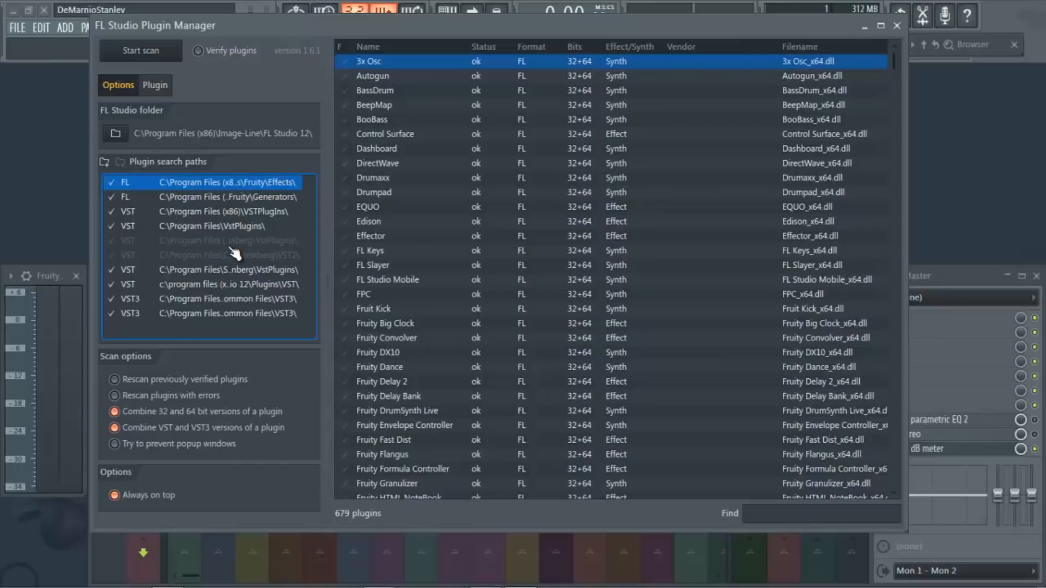
mouse_move(227, 213)
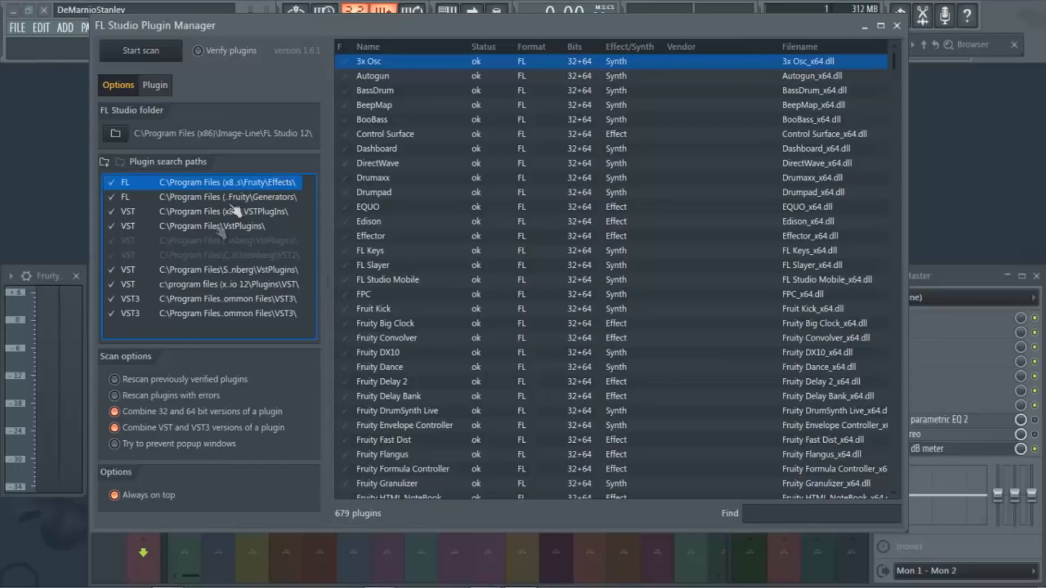
mouse_move(211, 251)
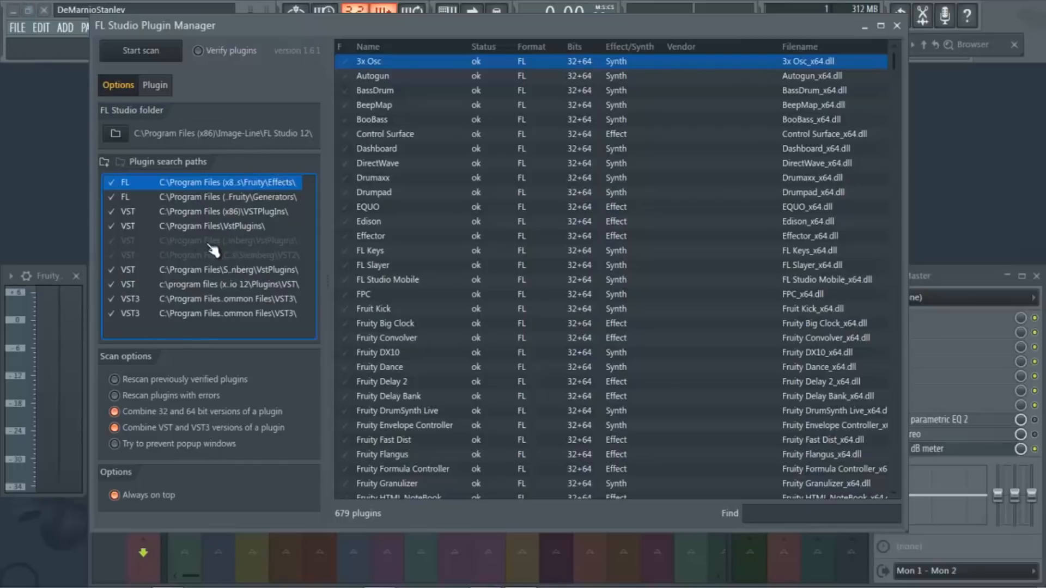
mouse_move(242, 227)
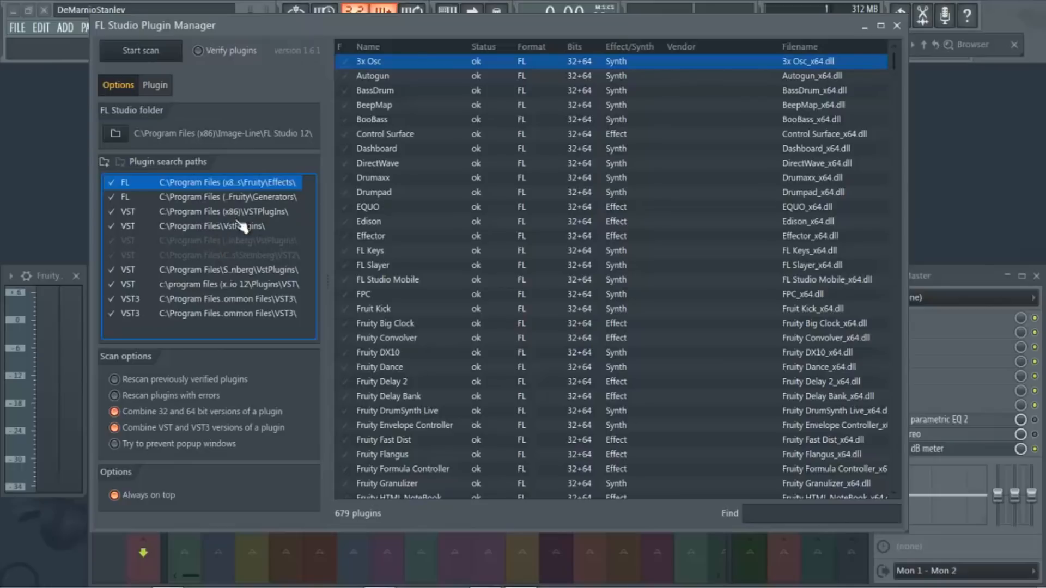
mouse_move(236, 249)
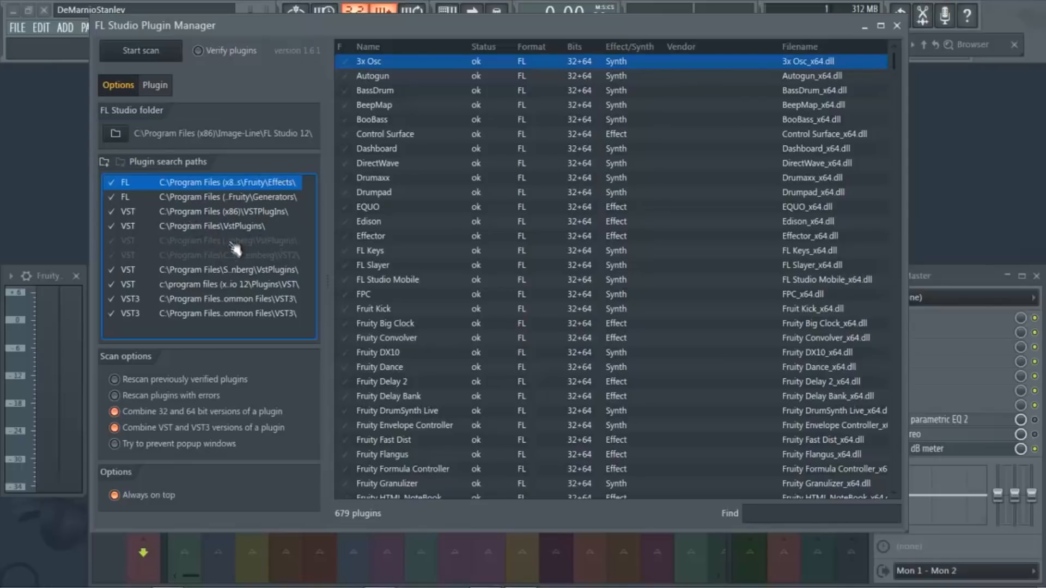
mouse_move(202, 200)
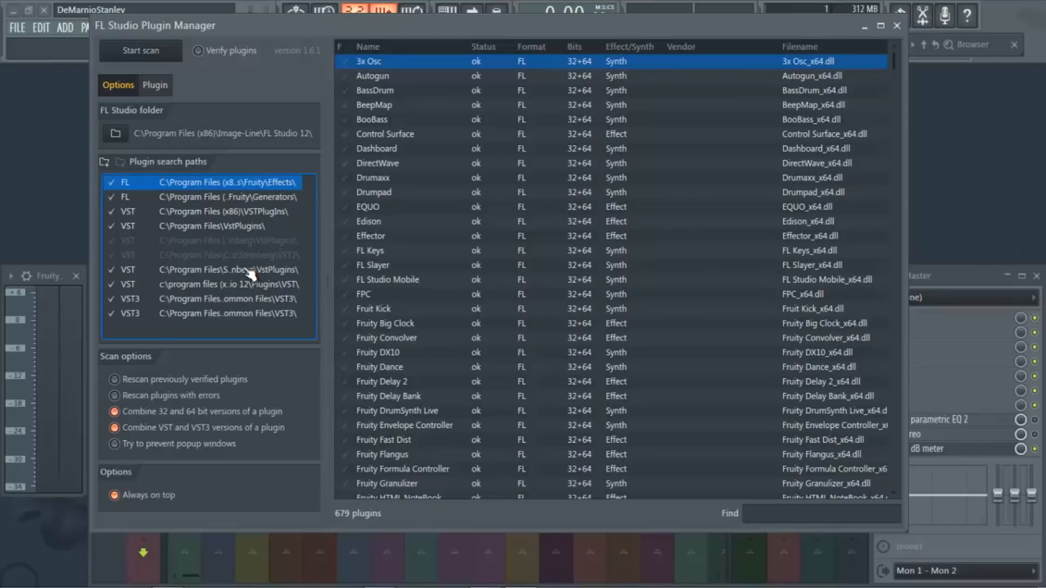
mouse_move(141, 198)
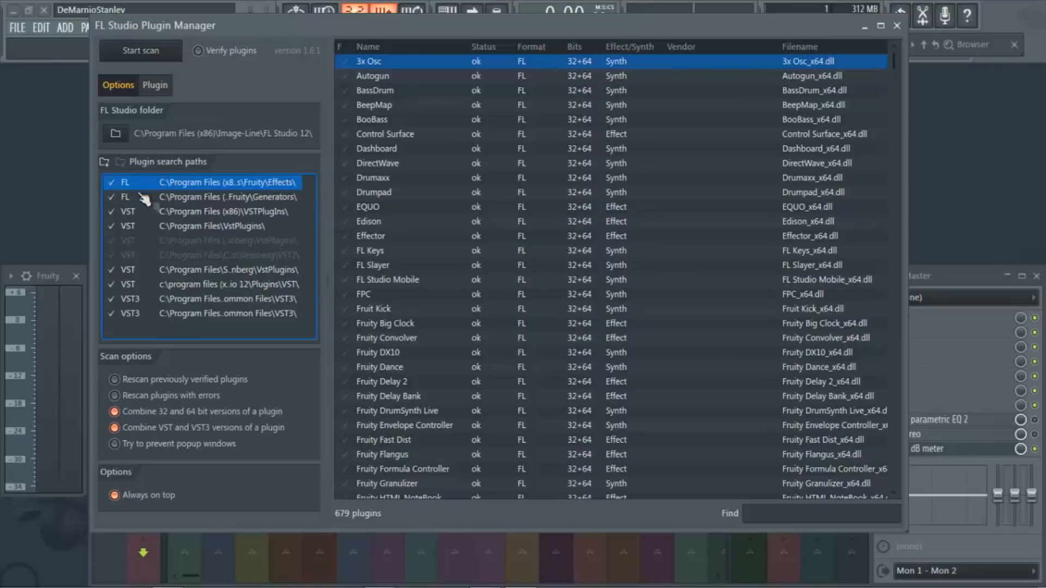
mouse_move(301, 227)
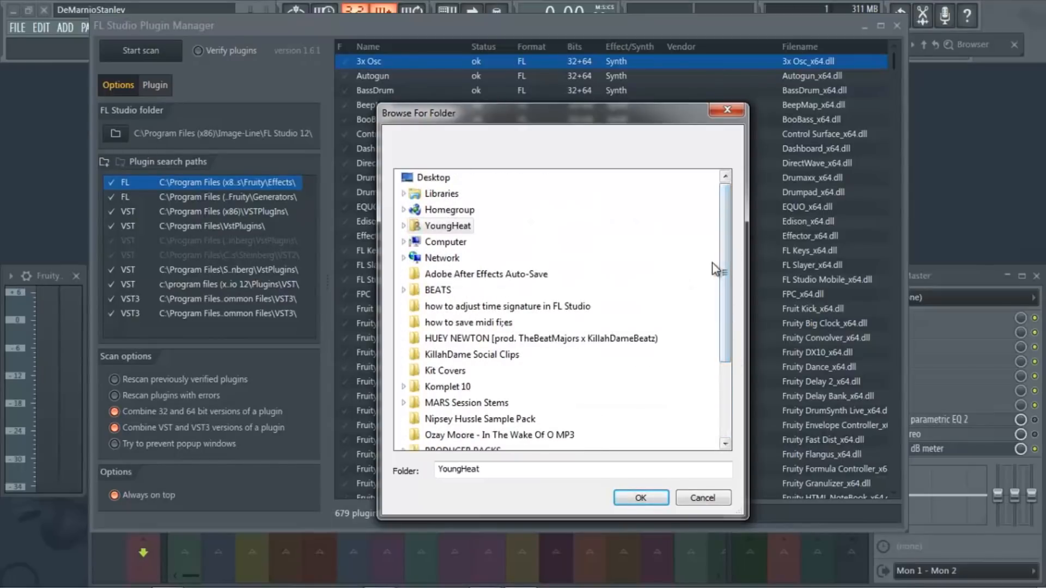
mouse_move(446, 242)
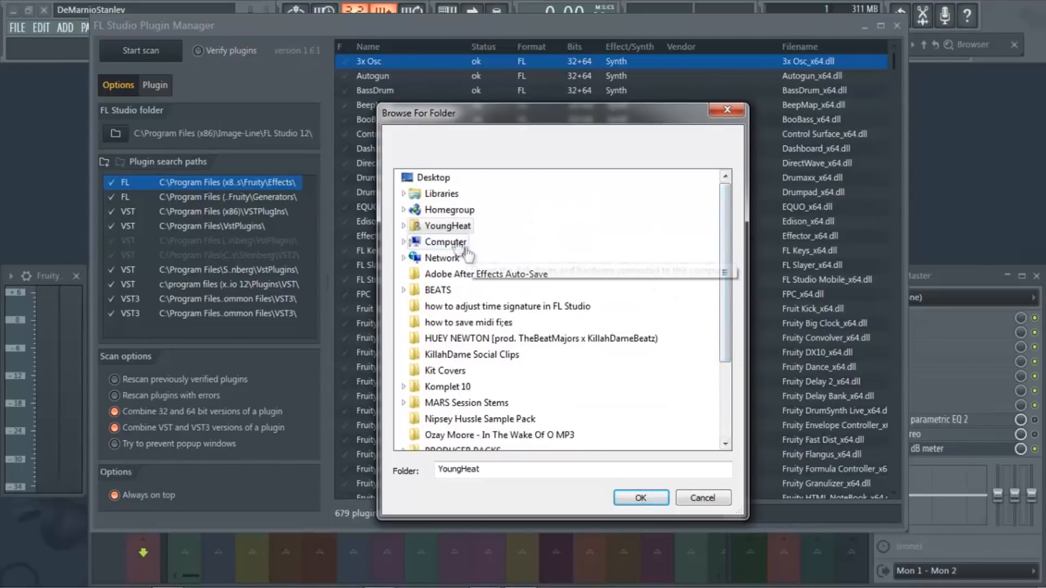
Expand Computer > Local Disk (C:) > Program Files (x86) in the folder browser.
click(404, 242)
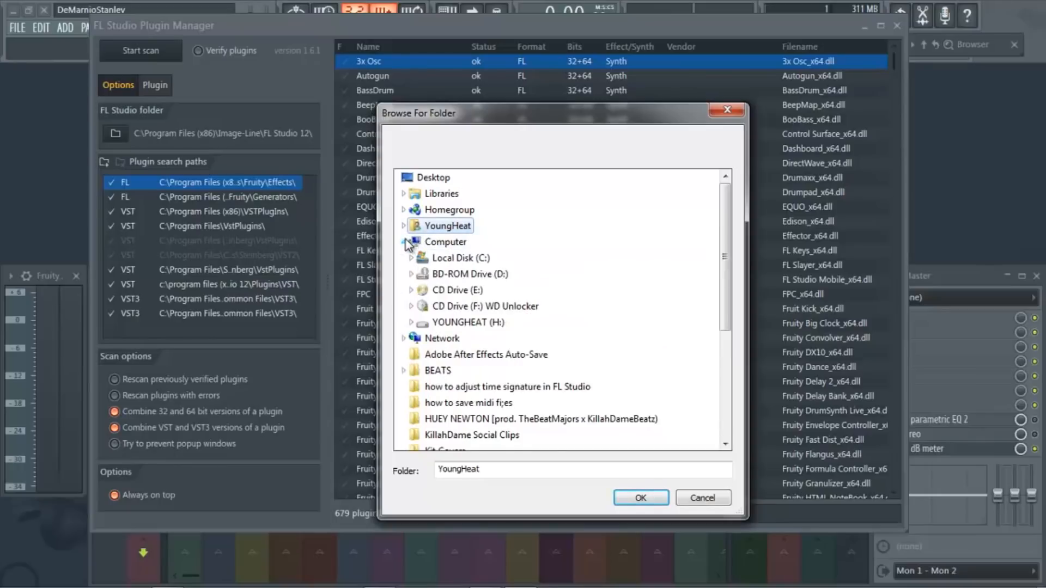
click(459, 258)
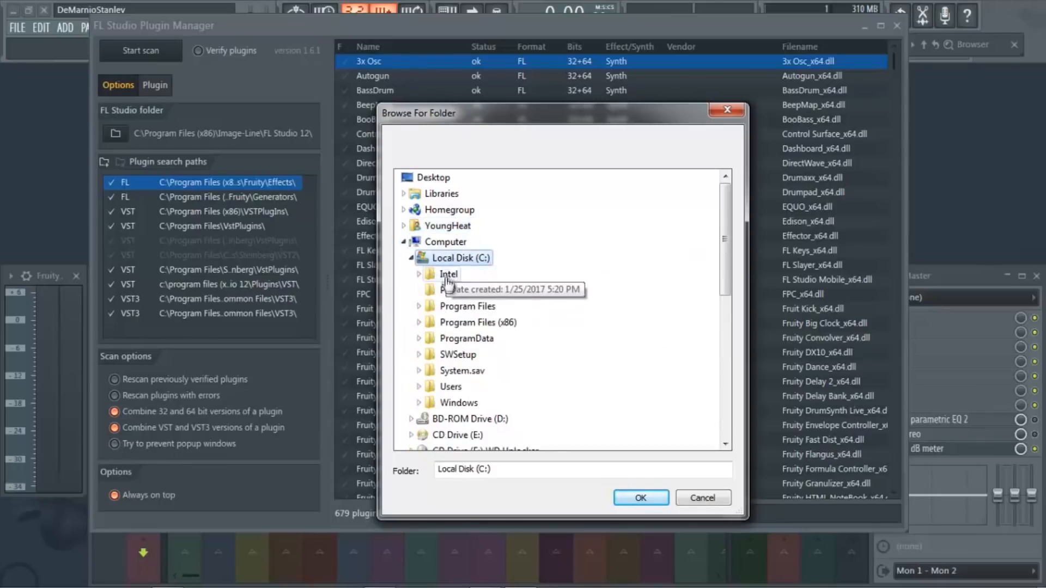
click(478, 323)
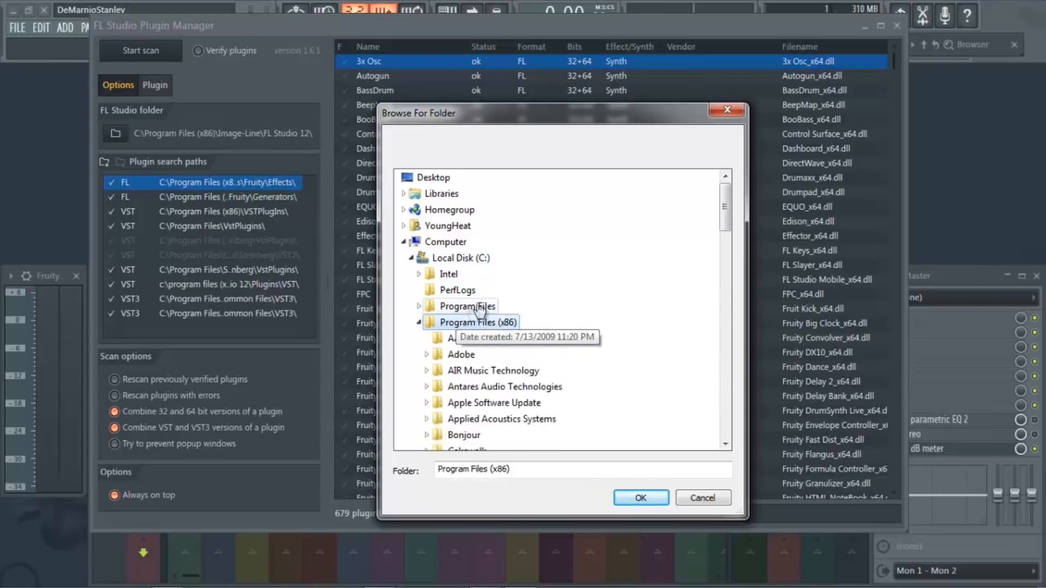
scroll(down, 3)
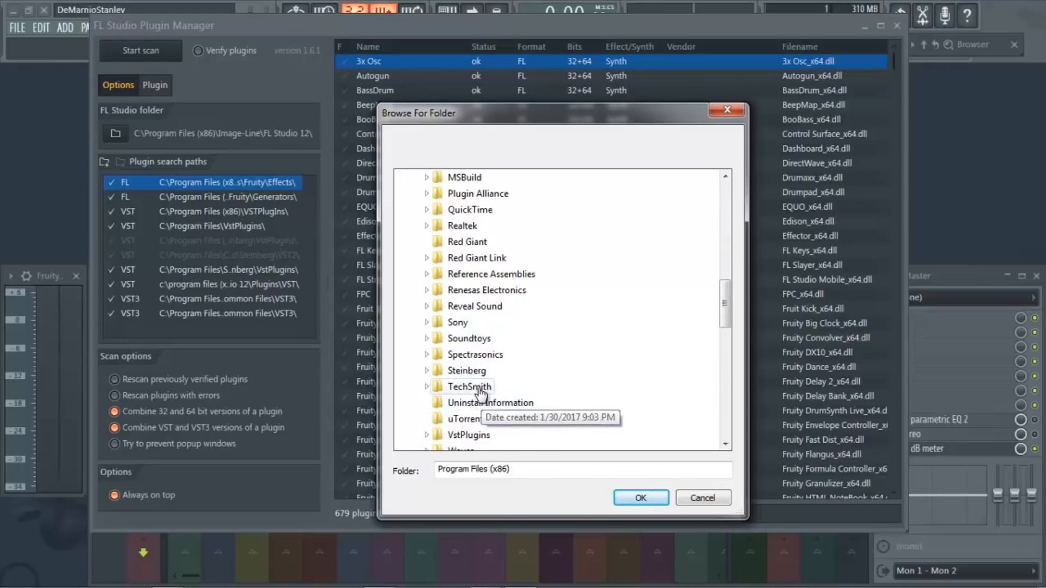
mouse_move(466, 370)
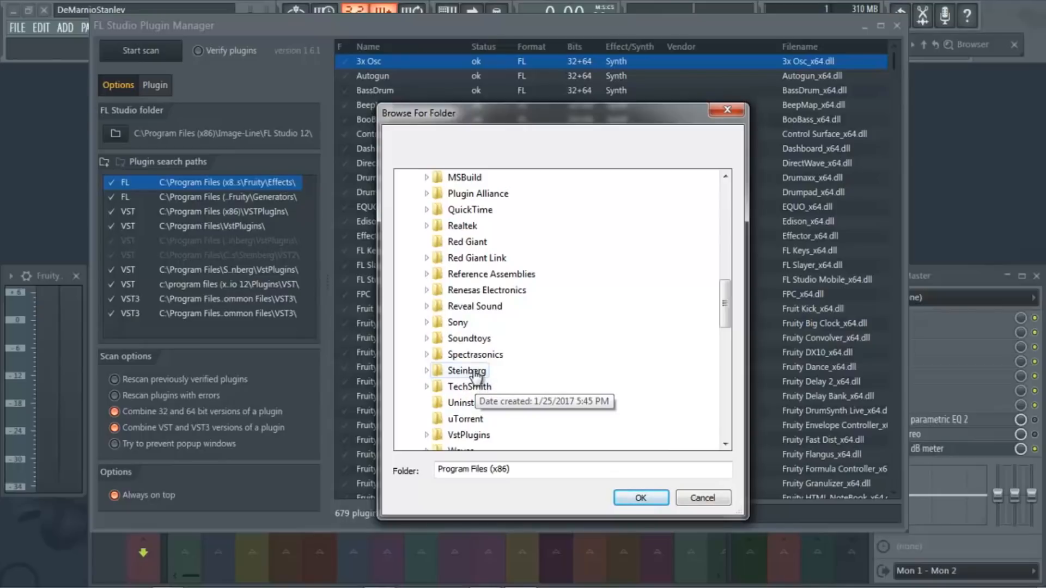
mouse_move(437, 373)
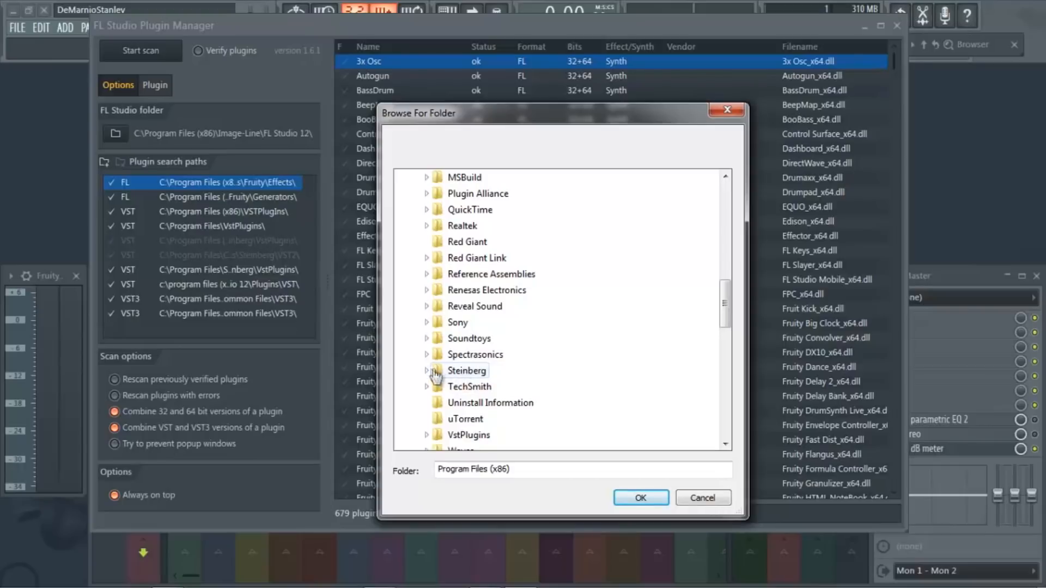
Pick the Vstplugins folder under Steinberg inside Program Files (x86).
click(427, 371)
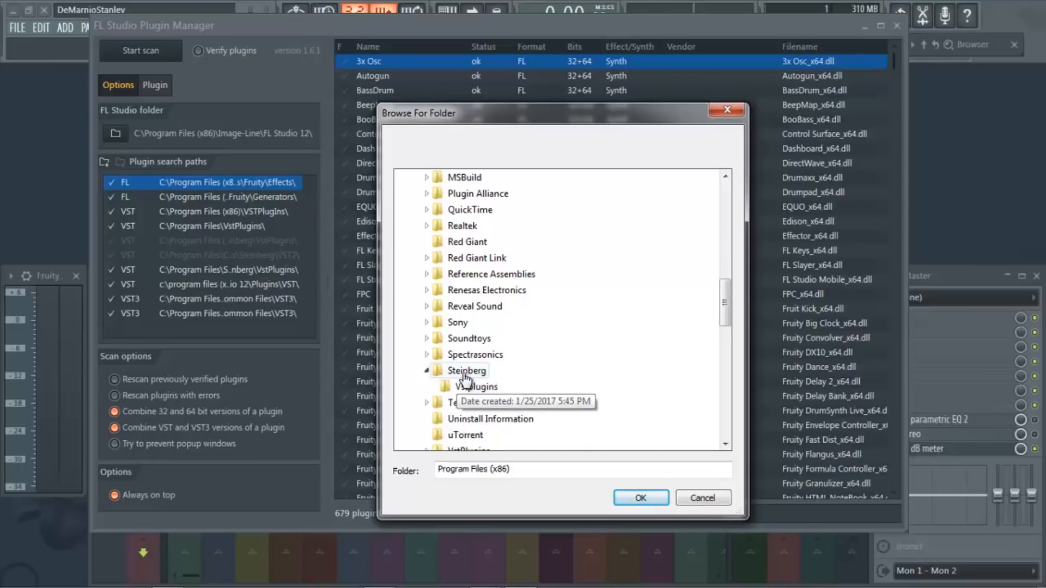
click(476, 386)
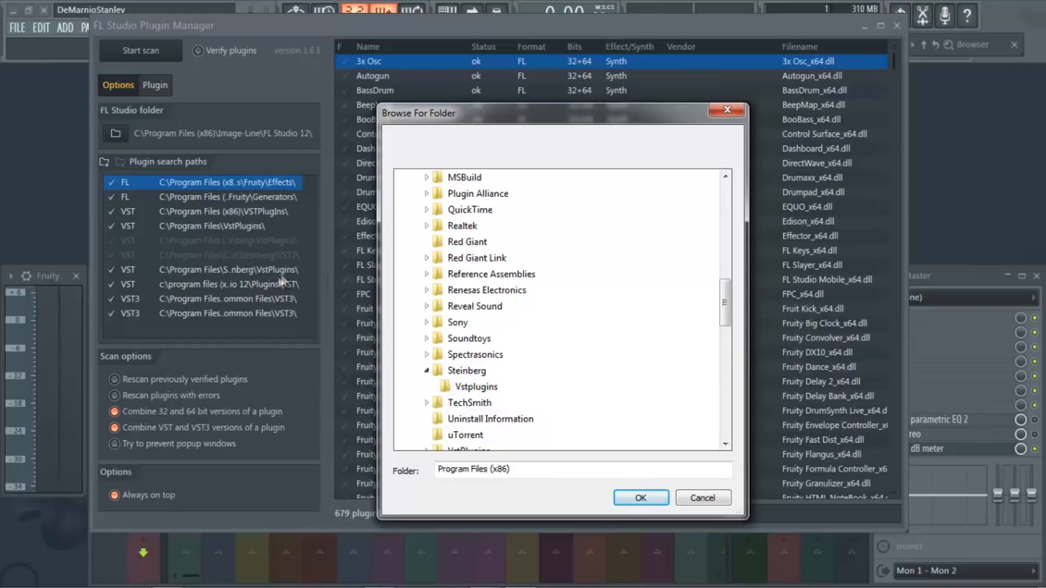
click(475, 386)
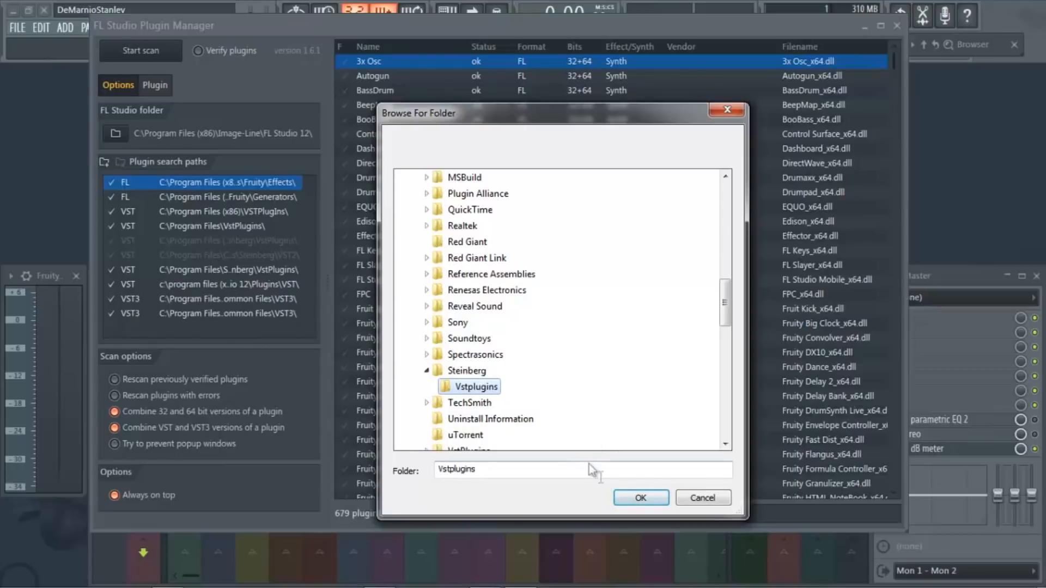
scroll(down, 3)
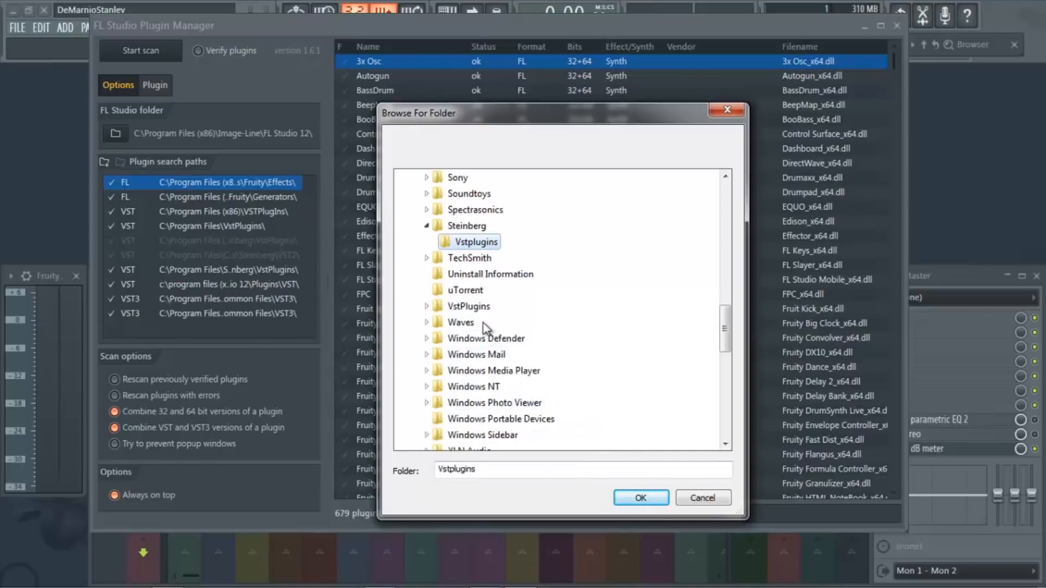
mouse_move(468, 309)
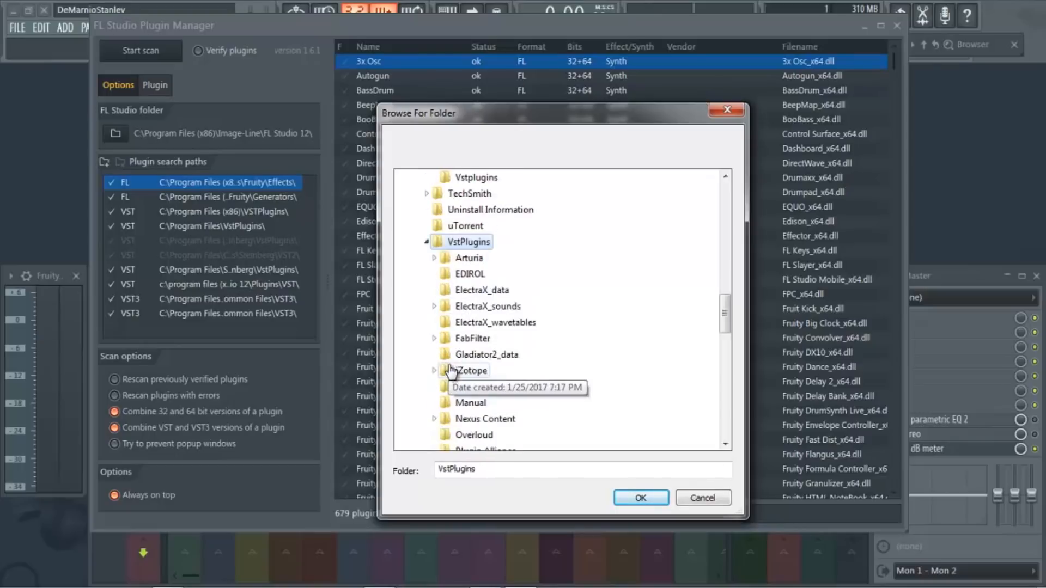
mouse_move(471, 243)
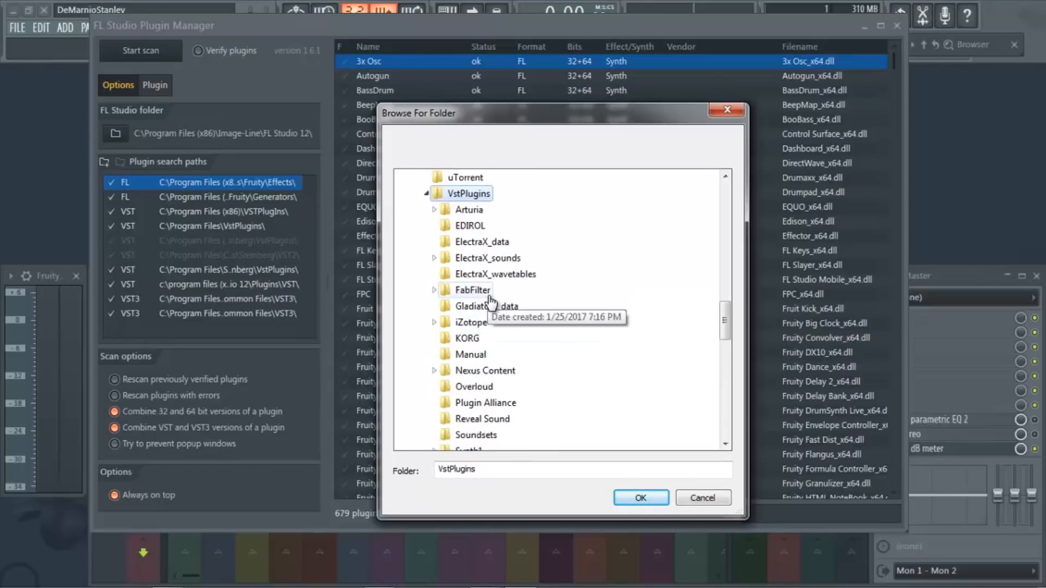
Browse further through the Computer folder tree for other VstPlugins locations.
scroll(down, 3)
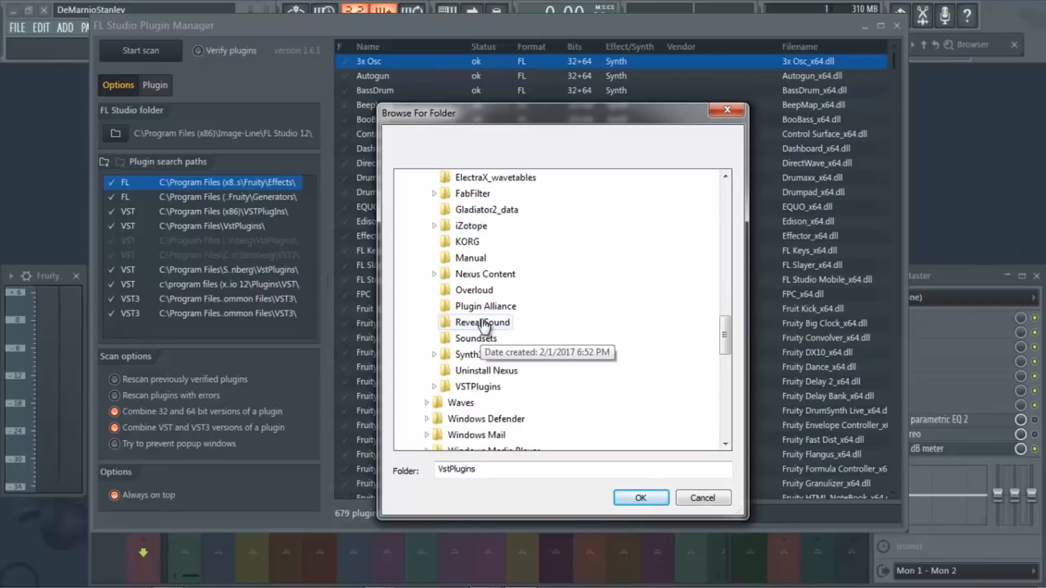
click(426, 242)
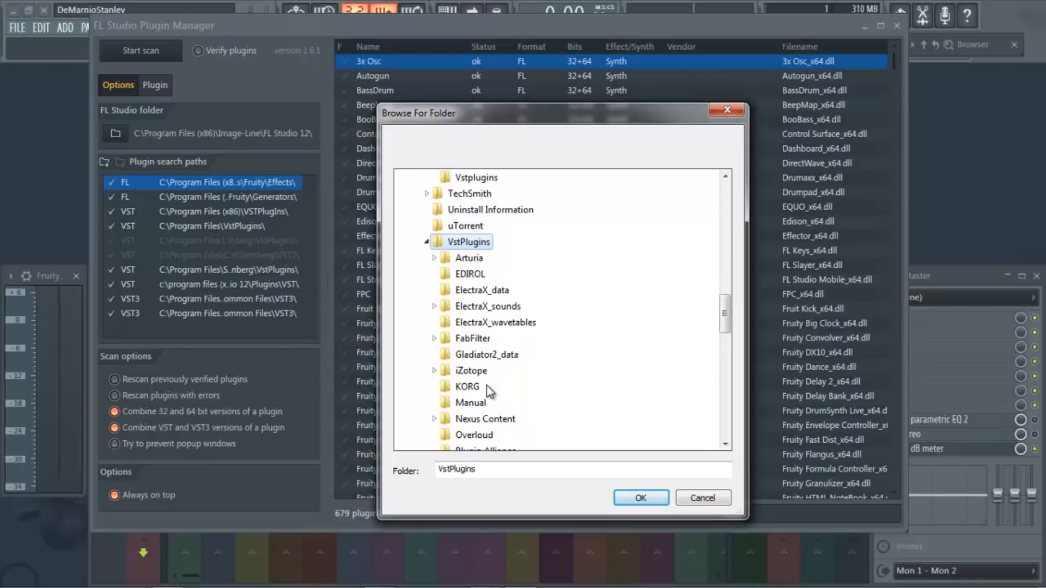
scroll(down, 3)
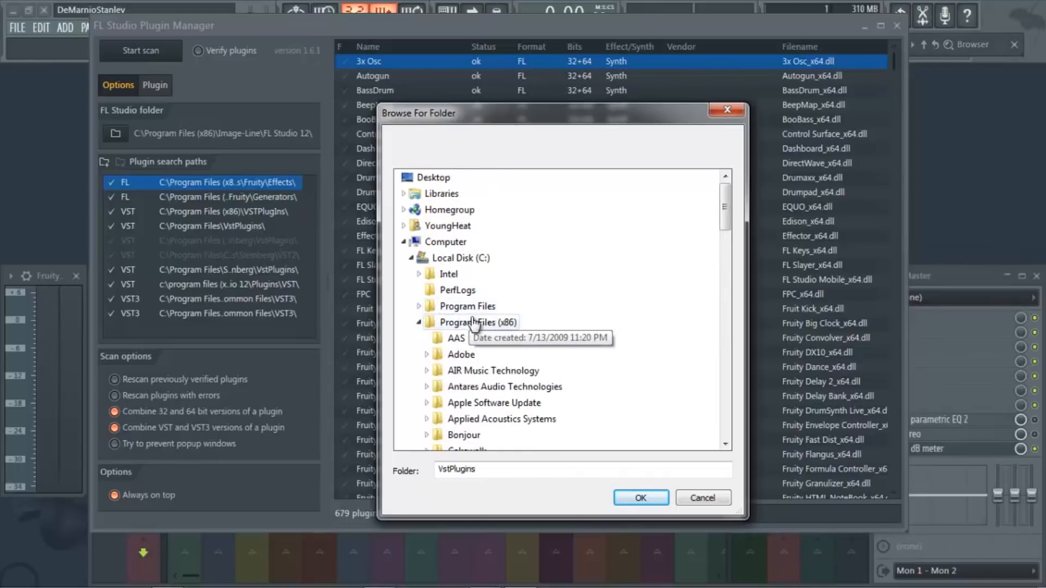
scroll(down, 3)
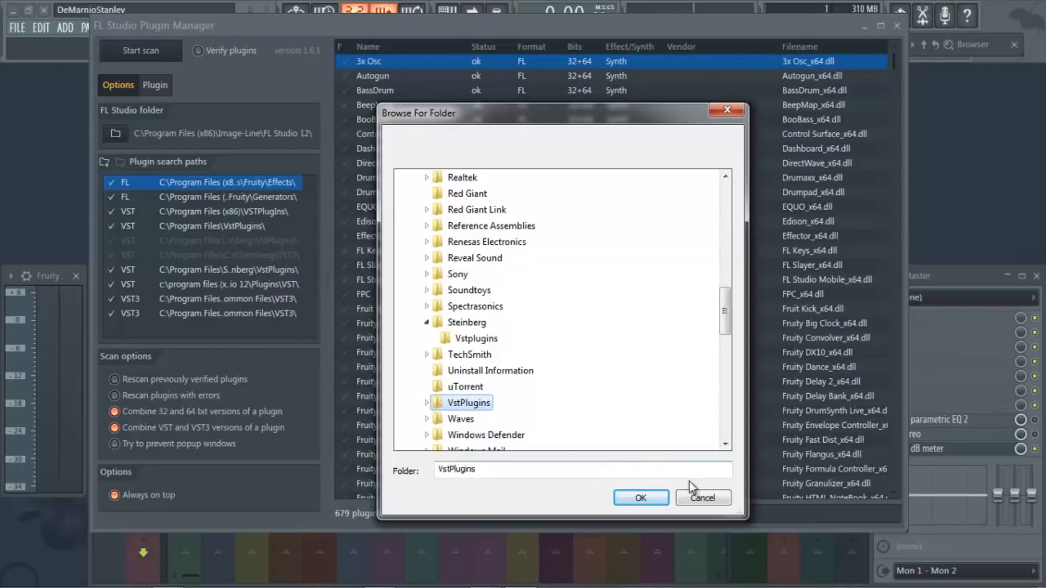
Leave the folder browser and reach the Plugin Manager via Add > More plugins > Manage plugins.
click(702, 498)
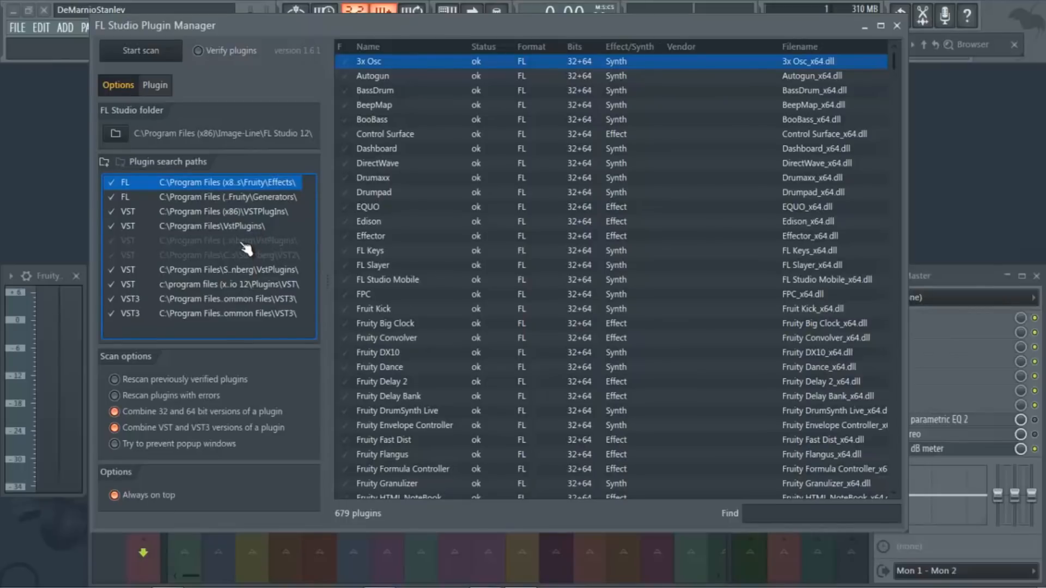
mouse_move(173, 63)
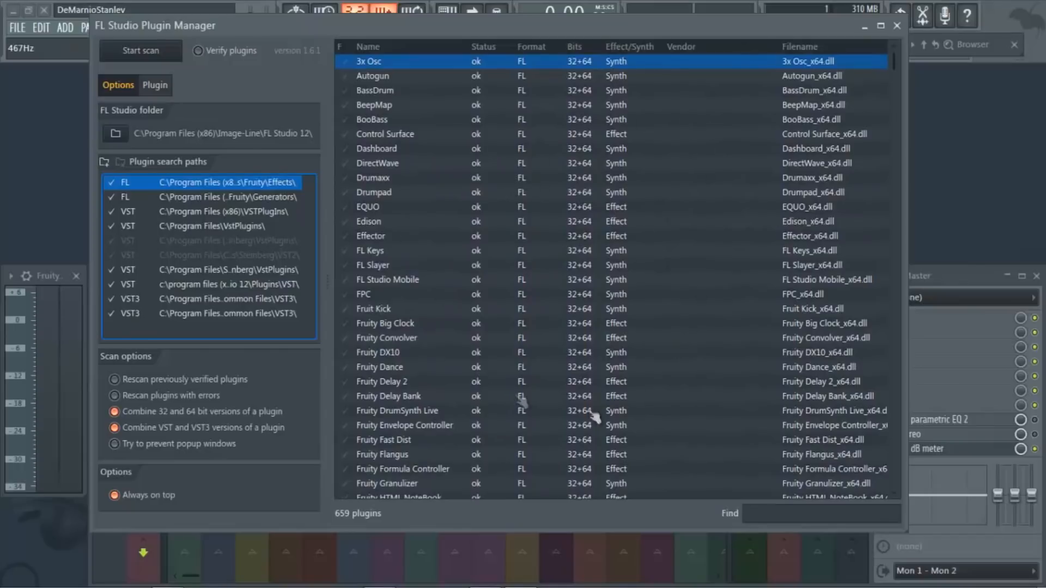
mouse_move(453, 190)
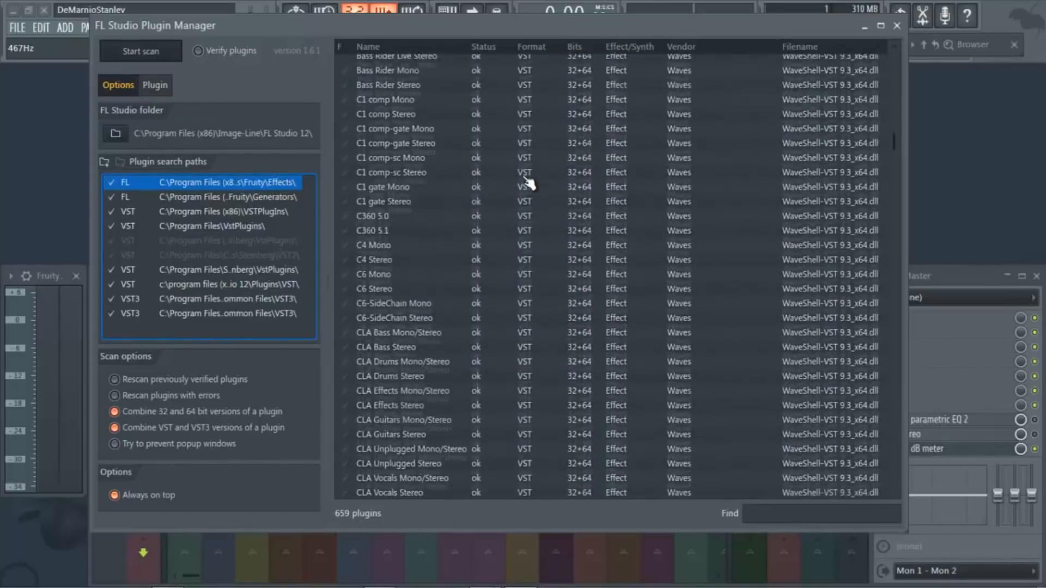
scroll(down, 3)
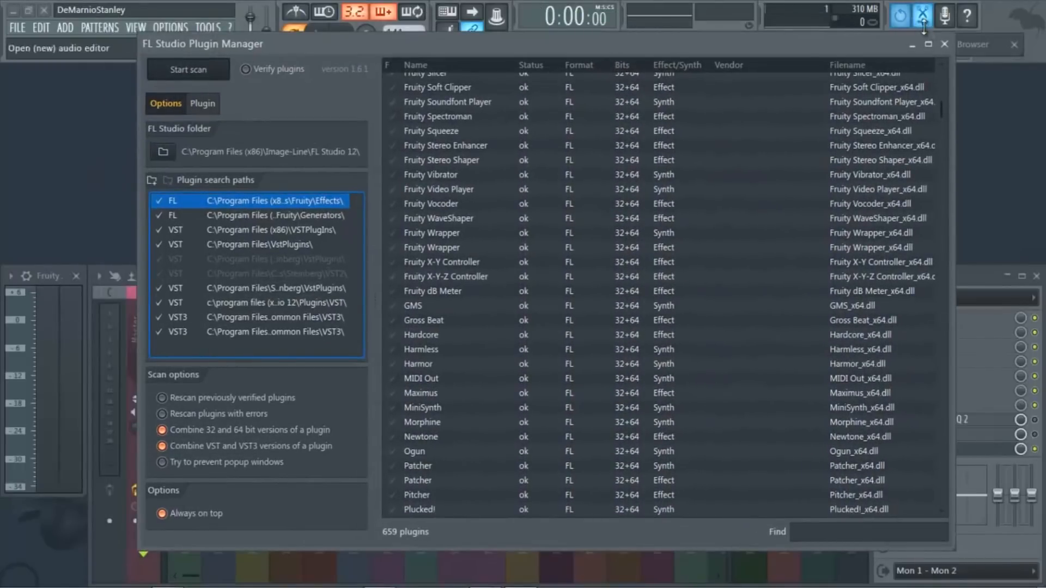
click(944, 44)
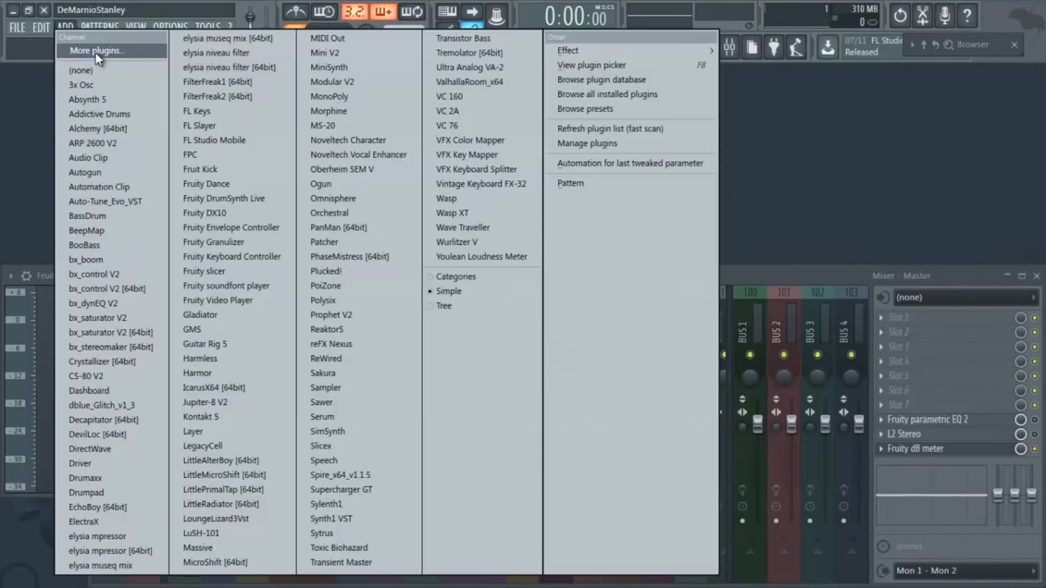
click(96, 50)
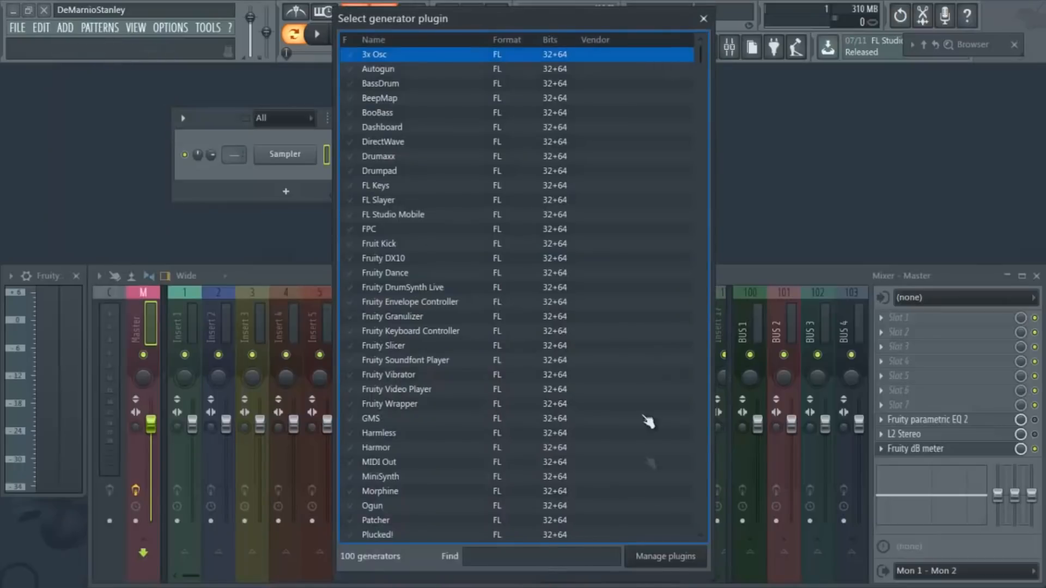
click(664, 557)
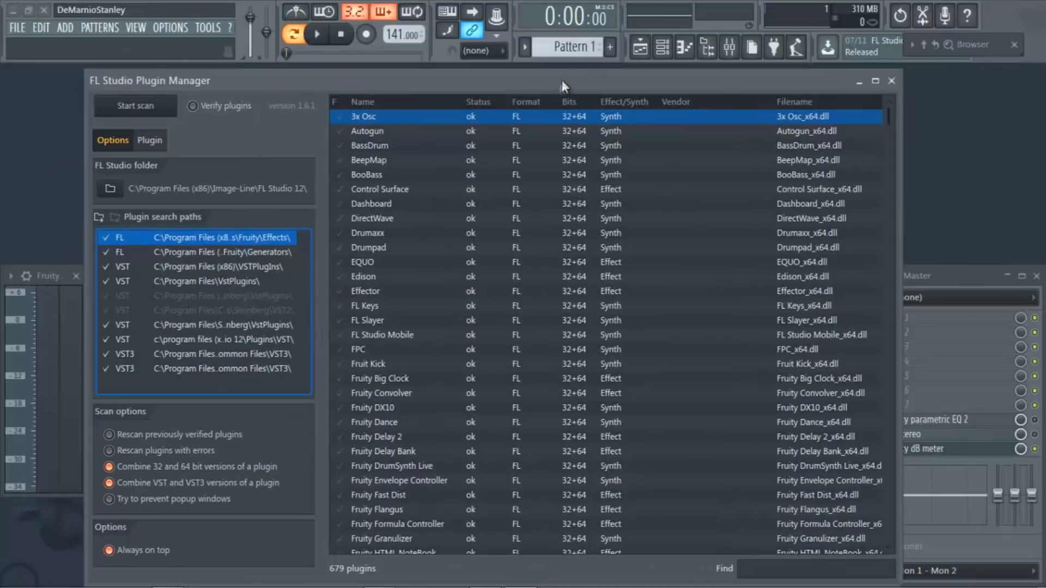
Reach the Plugin Manager from a mixer slot's More plugins picker, then close it.
click(892, 81)
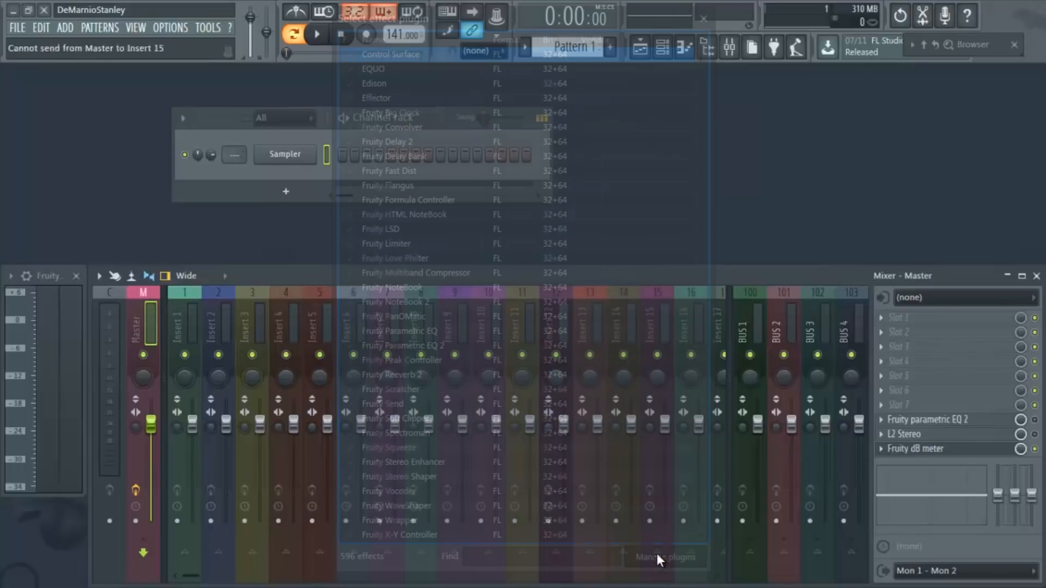
click(664, 557)
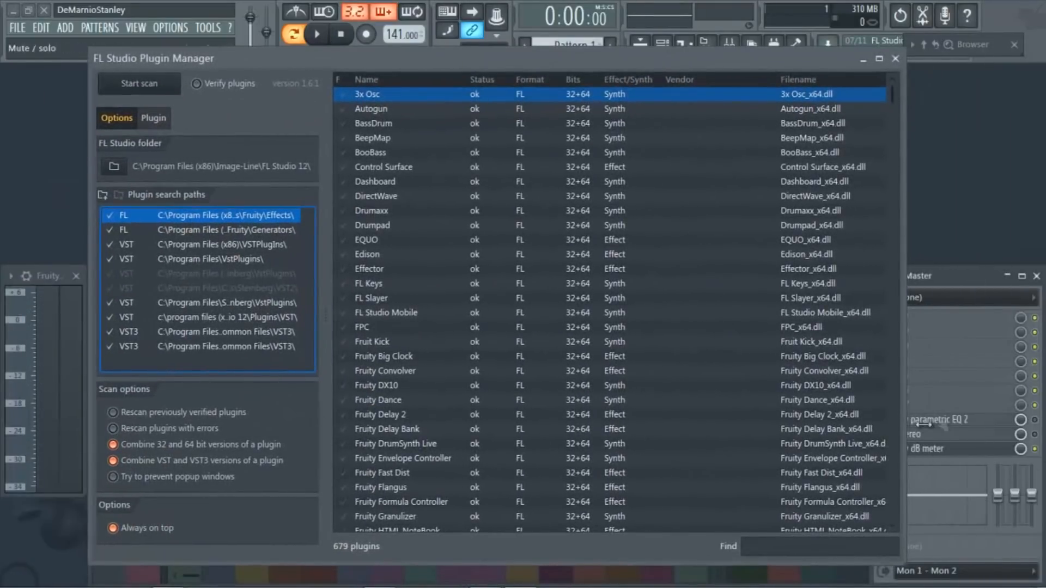
mouse_move(861, 79)
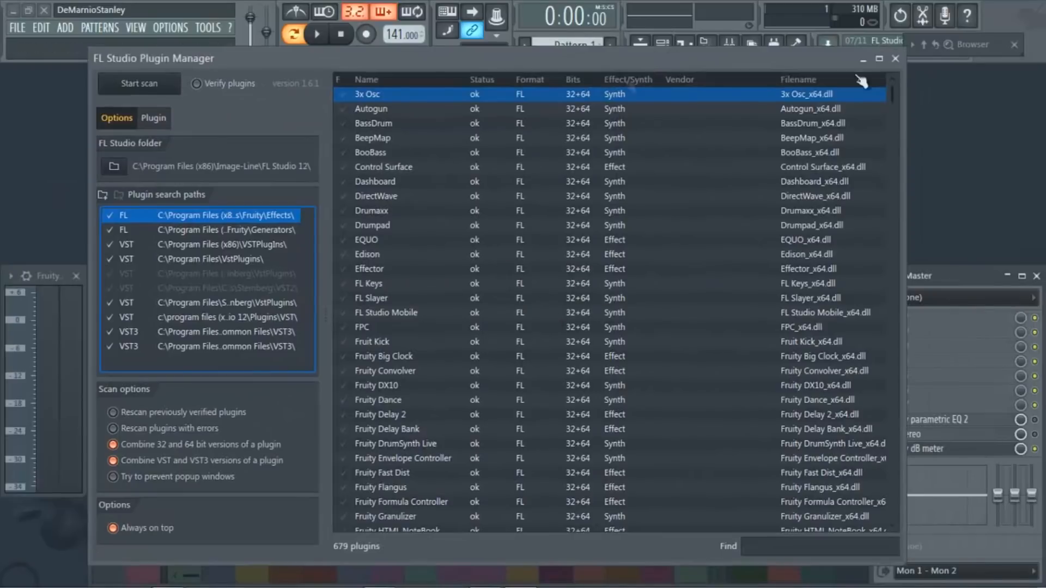
click(896, 57)
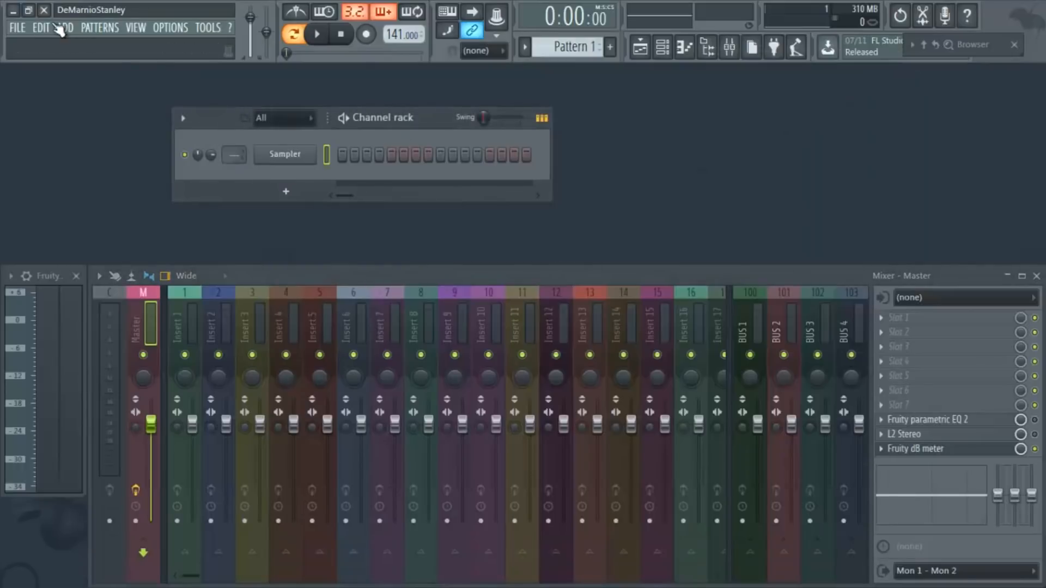
Reopen the Plugin Manager from Options and browse down its 679-plugin list.
click(65, 27)
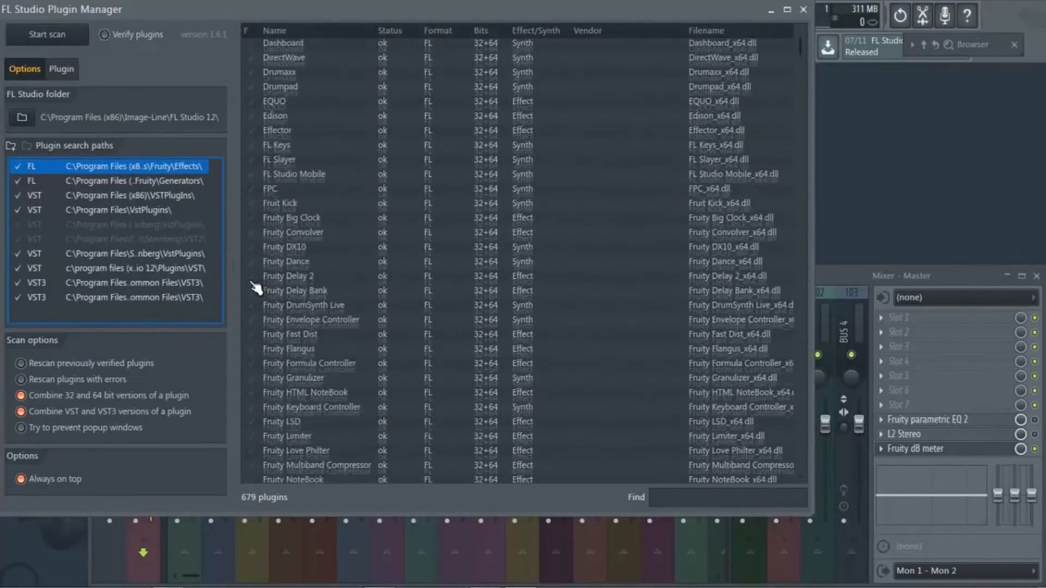
scroll(down, 3)
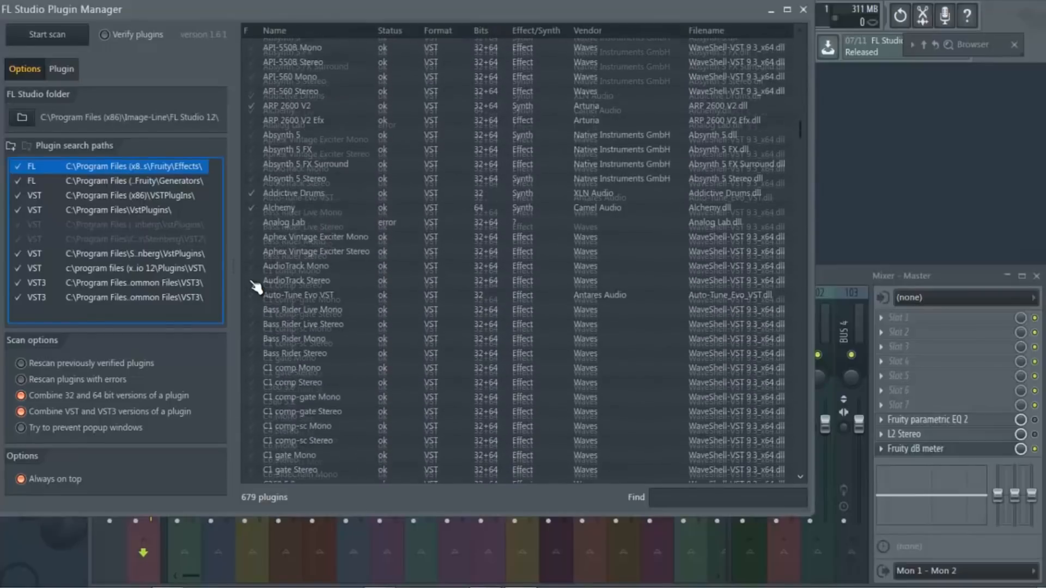
scroll(down, 3)
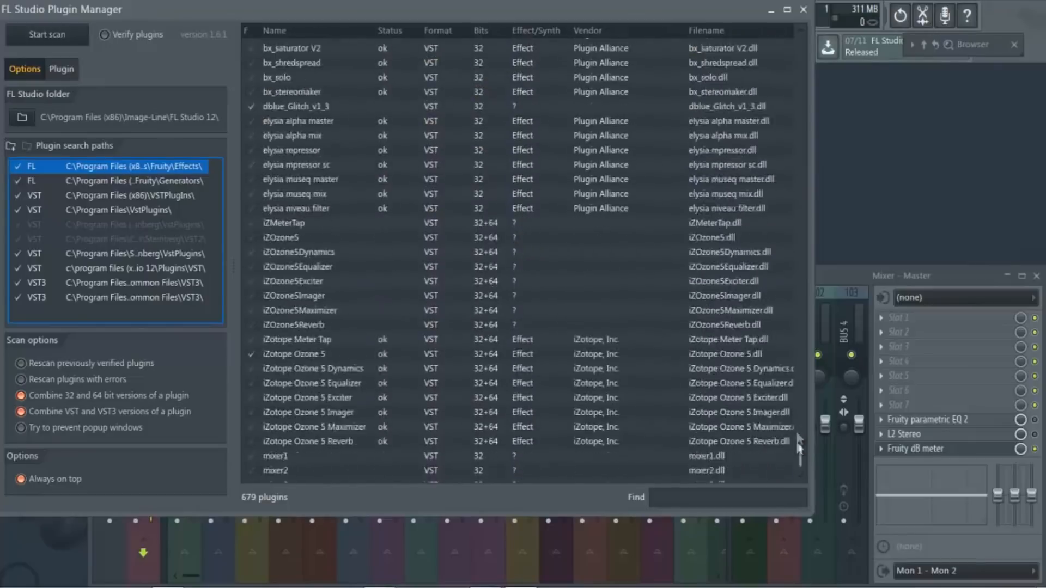
scroll(down, 3)
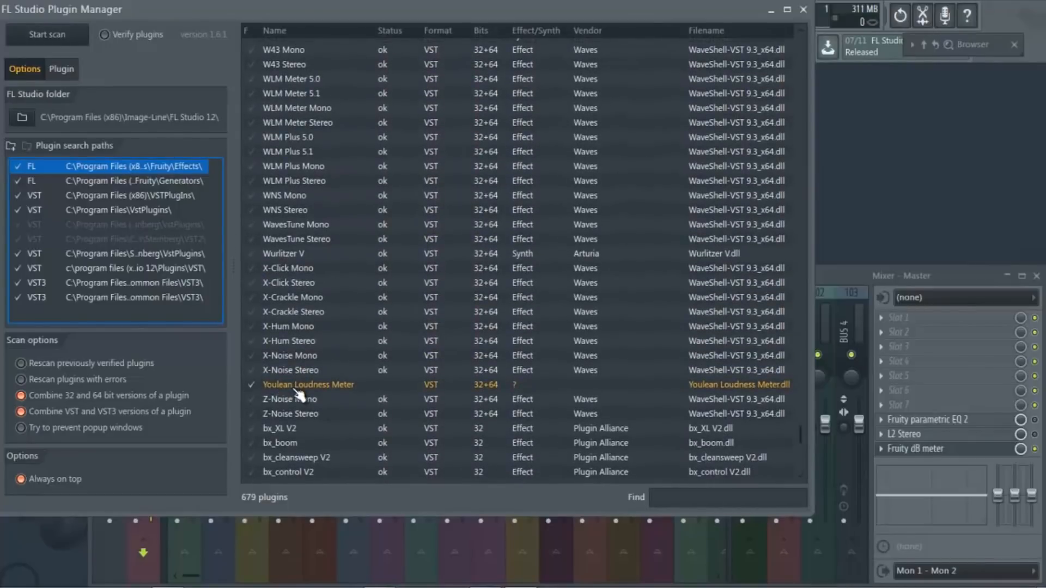
mouse_move(309, 399)
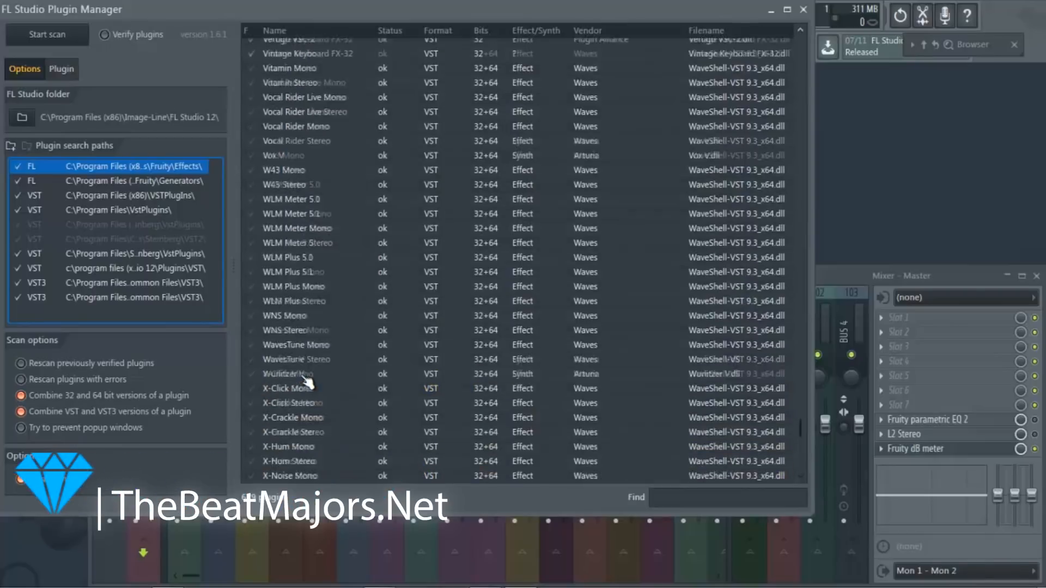
scroll(down, 3)
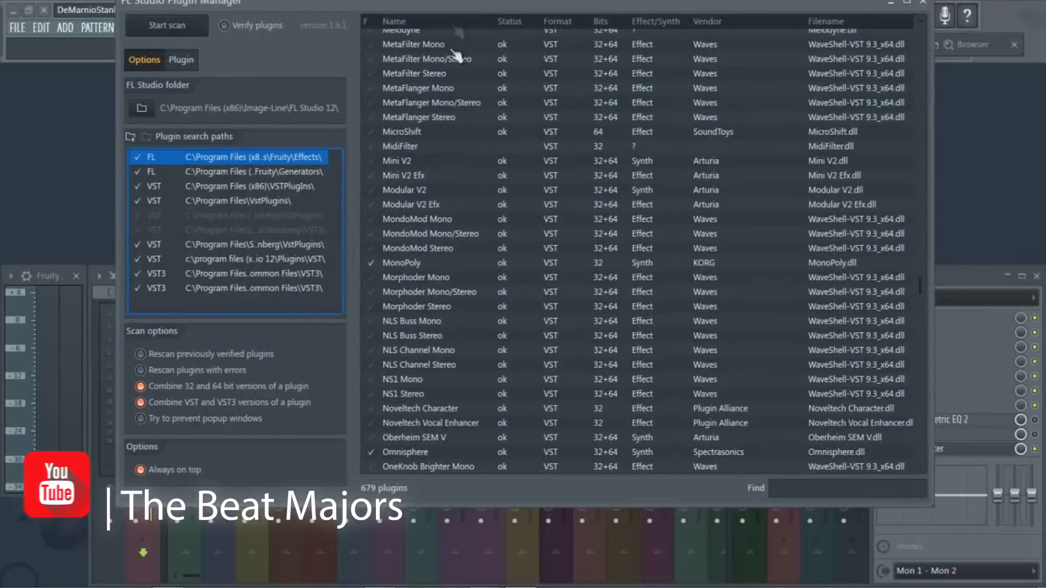
Continue reviewing the scanned plugins' status and vendors further down the list.
click(922, 3)
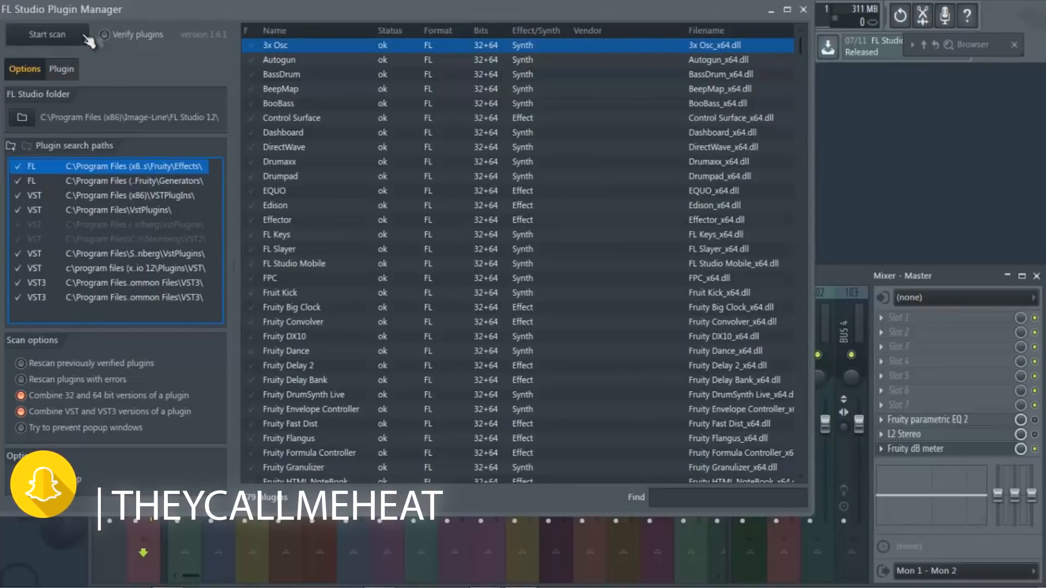
scroll(down, 3)
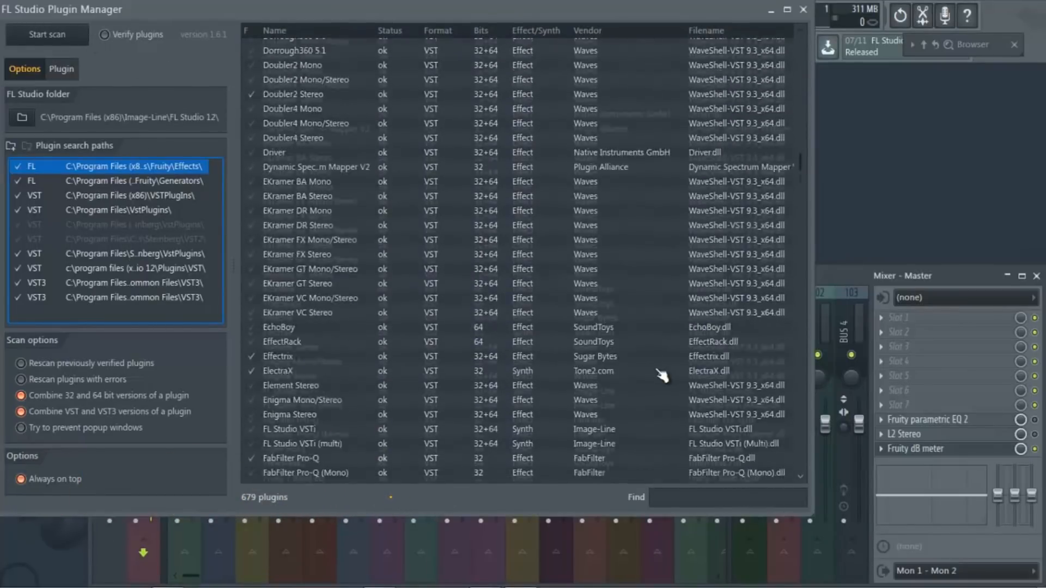
scroll(down, 3)
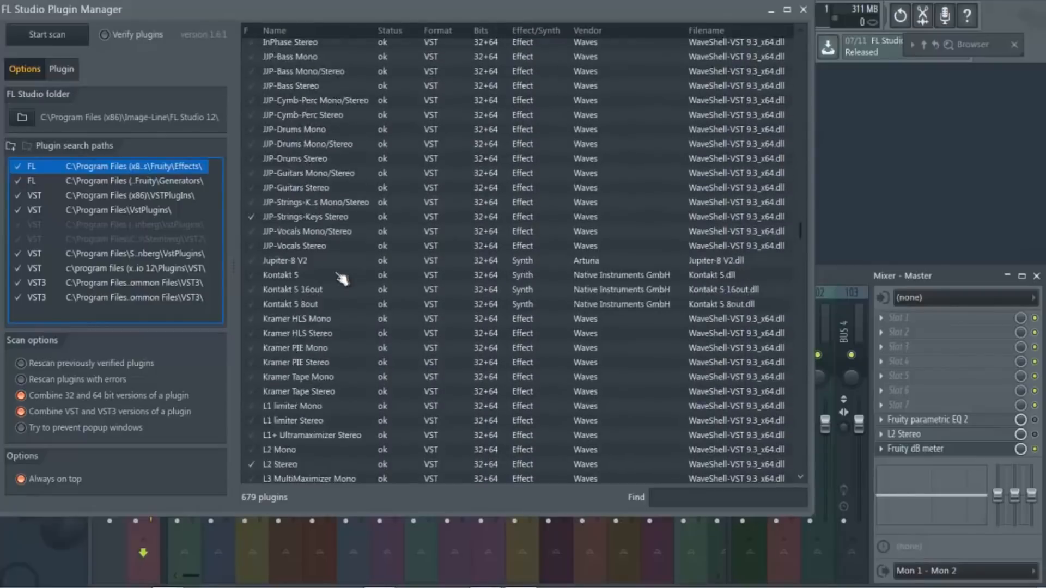
scroll(down, 3)
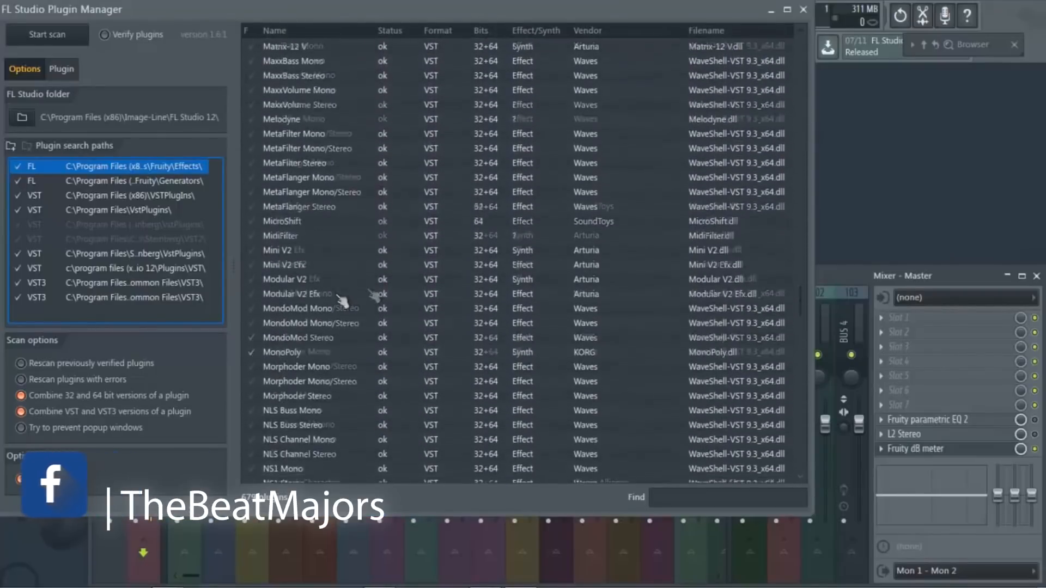
scroll(down, 3)
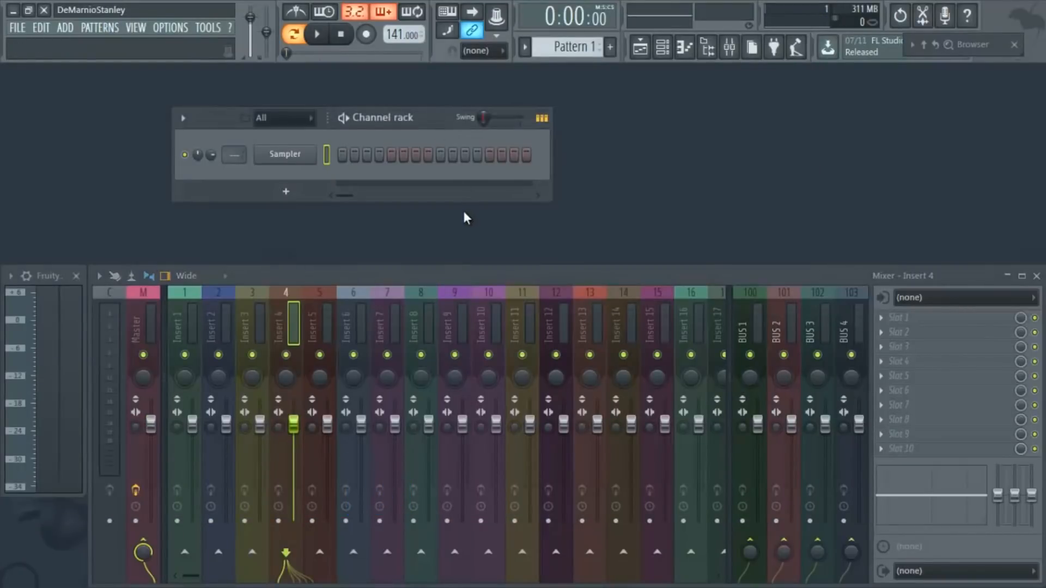
mouse_move(588, 353)
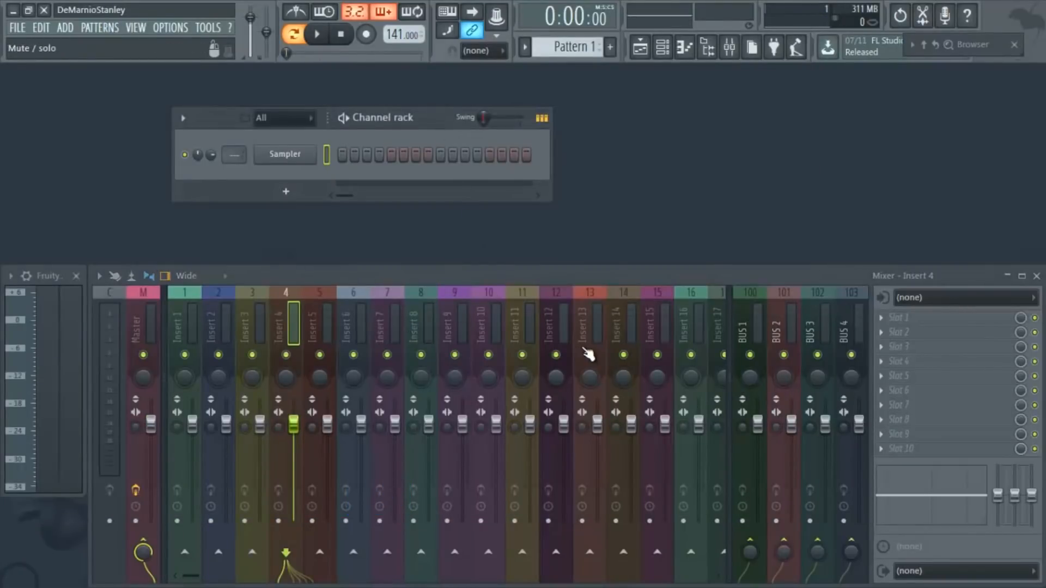